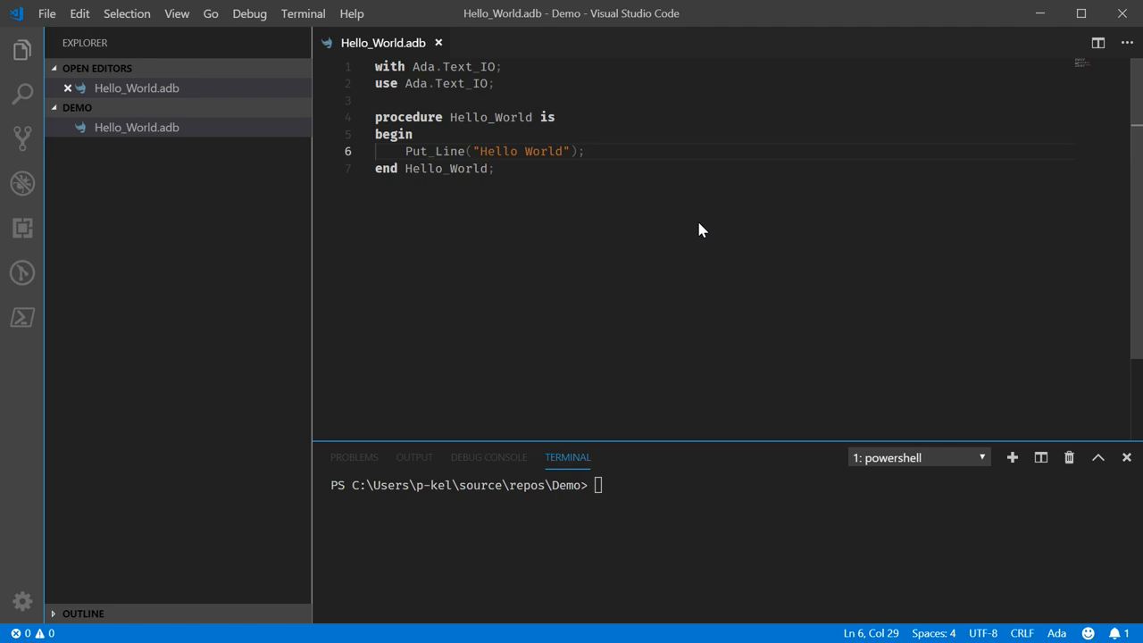
- Build Hello_World.adb with gnatmake in the terminal, producing the .ali, .o and .exe files
click(745, 540)
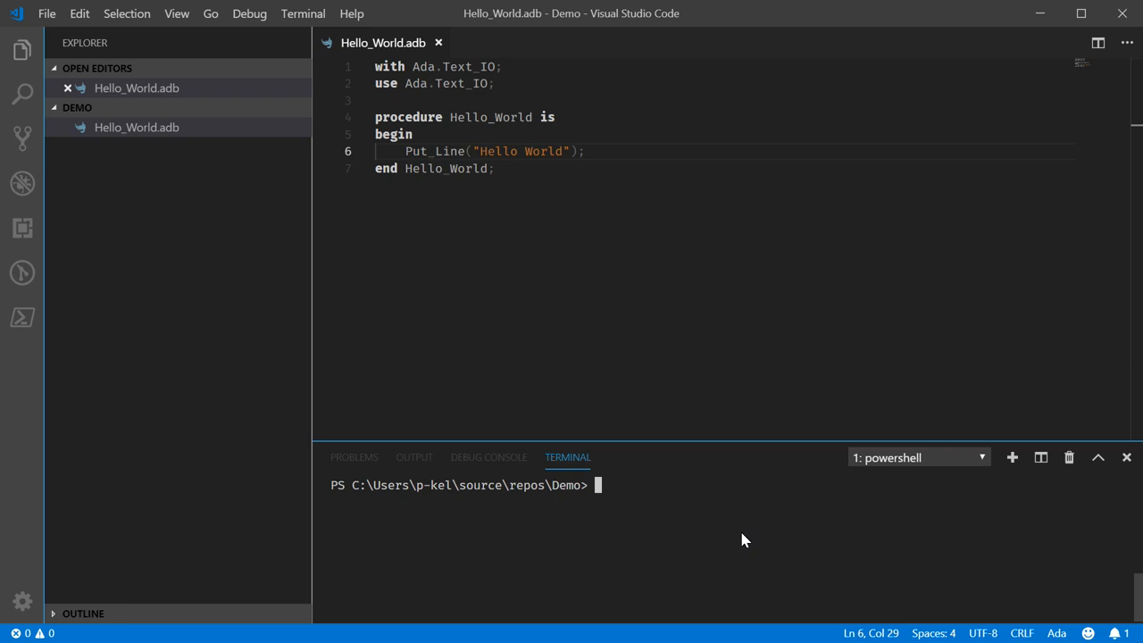
text(gnatmake)
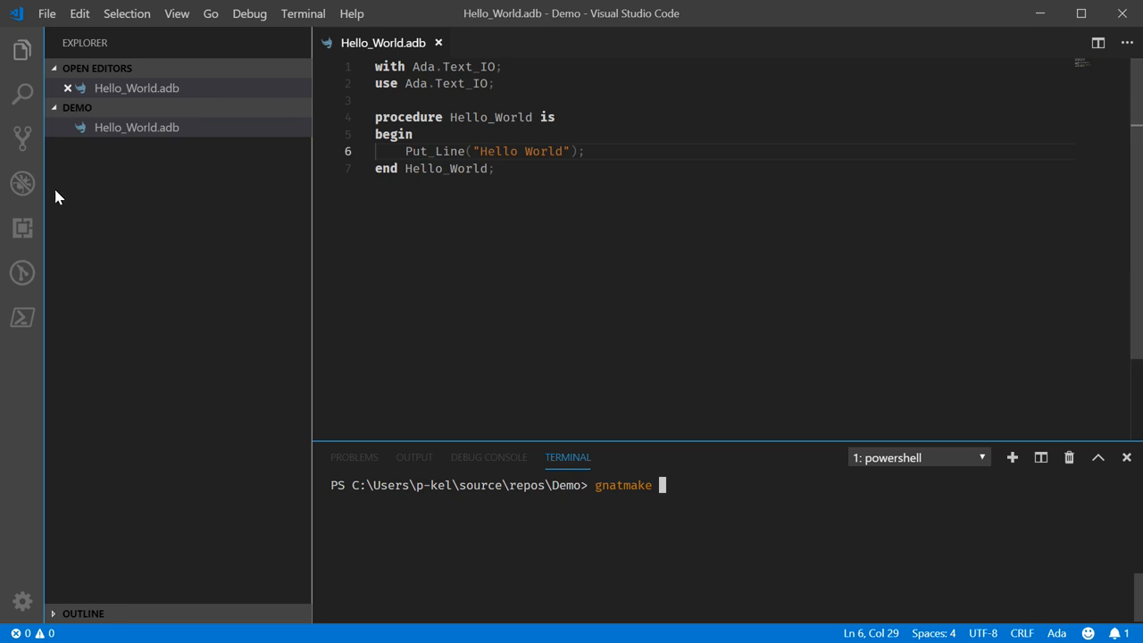
mouse_move(136, 126)
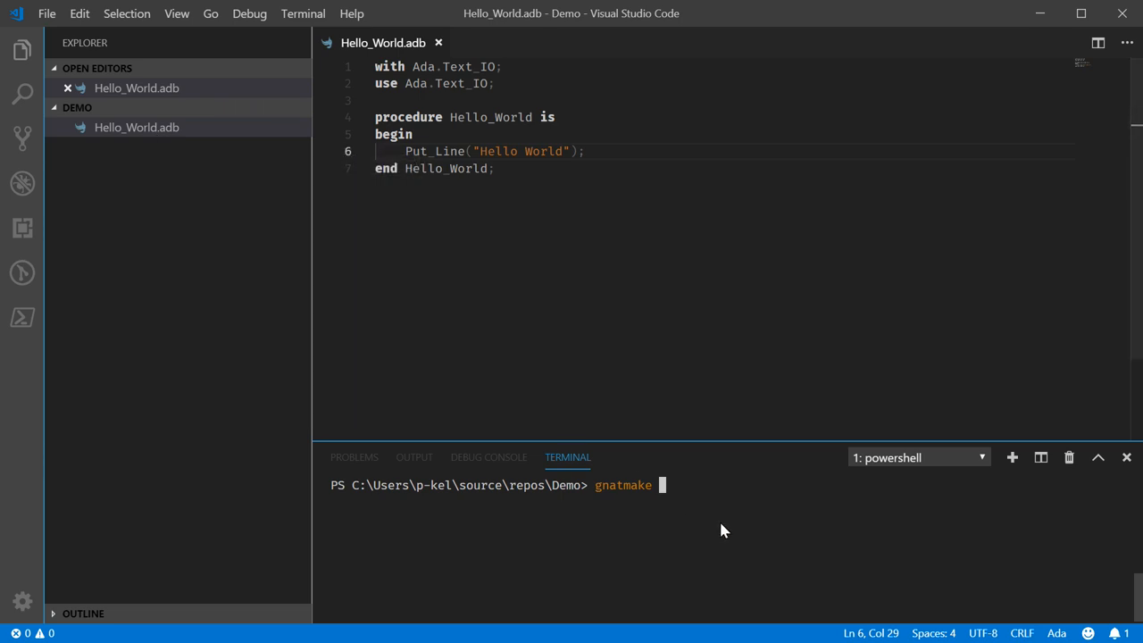
text(hello)
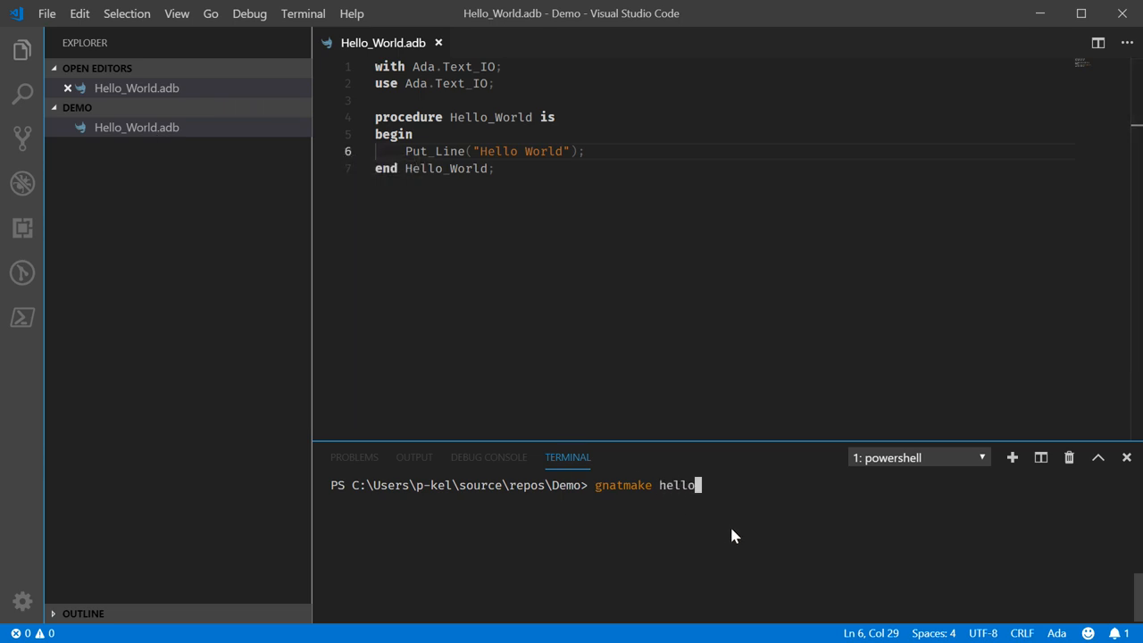
text(_world.adb)
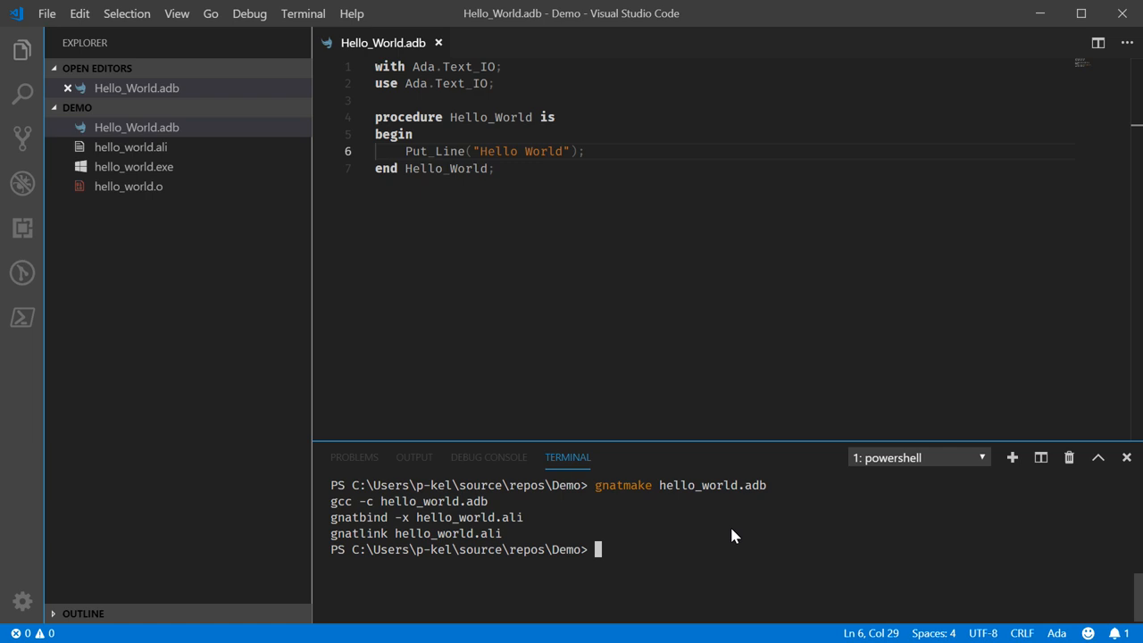
mouse_move(347, 511)
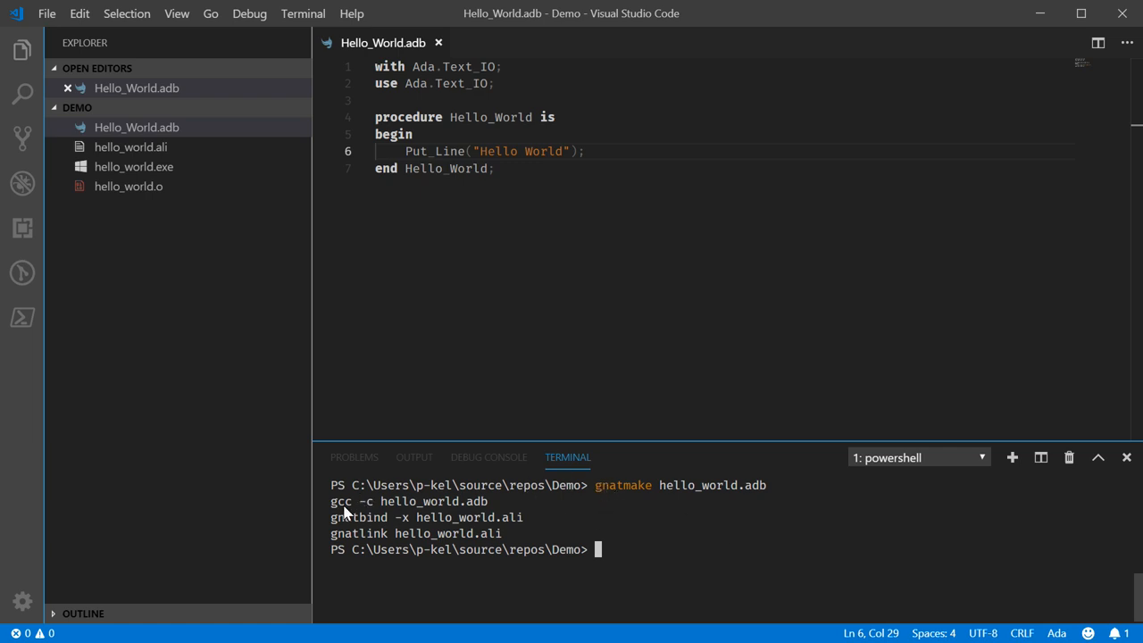
mouse_move(400, 550)
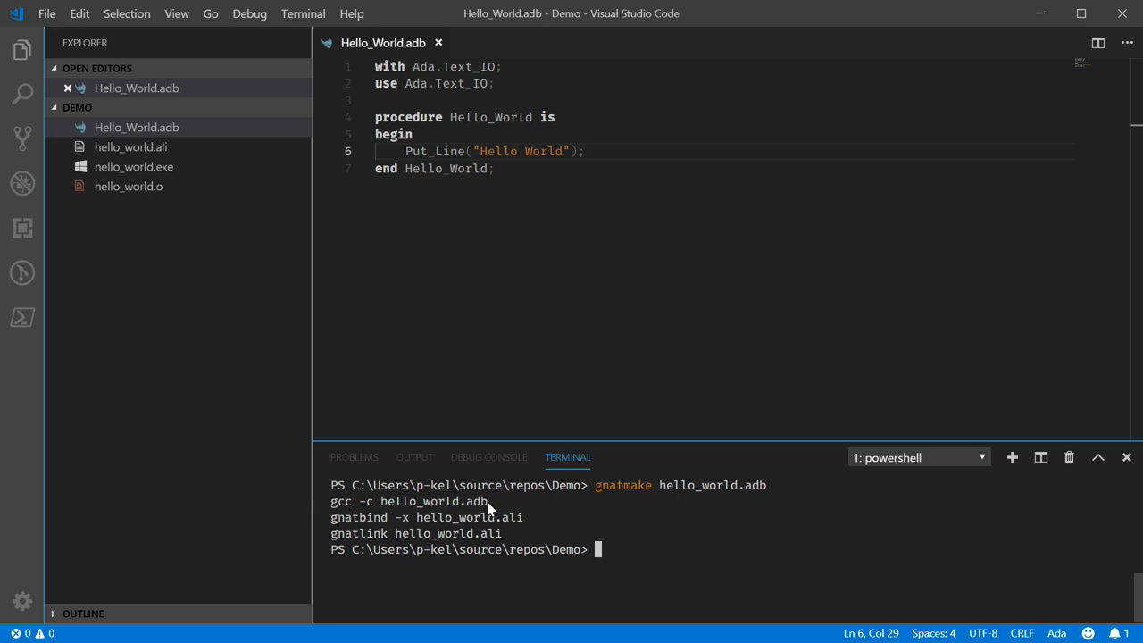
mouse_move(373, 539)
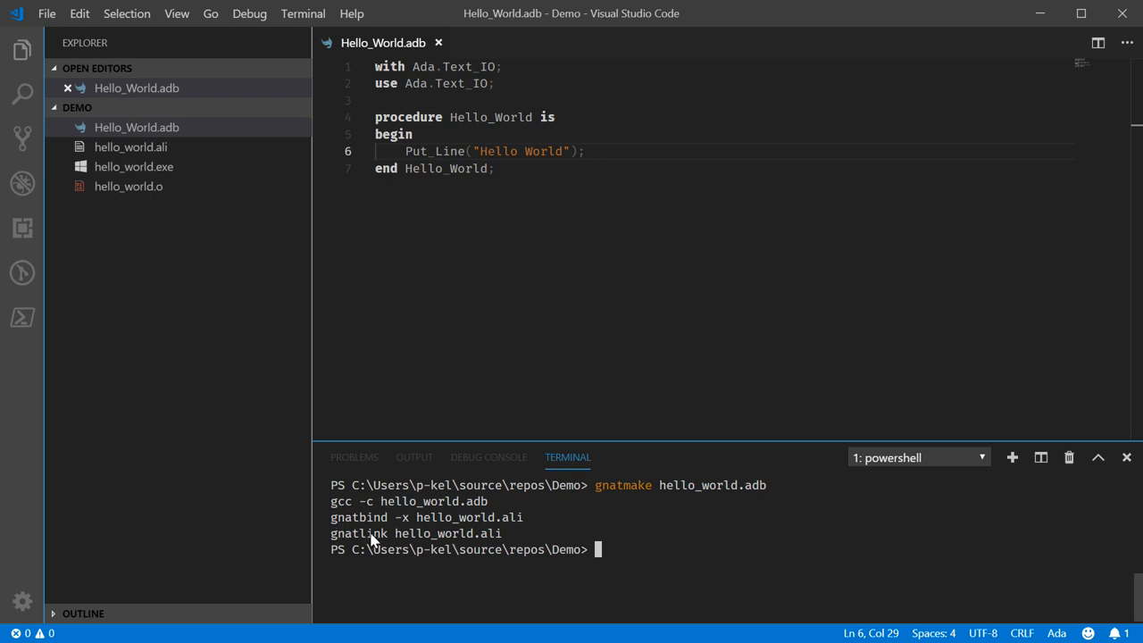
mouse_move(373, 543)
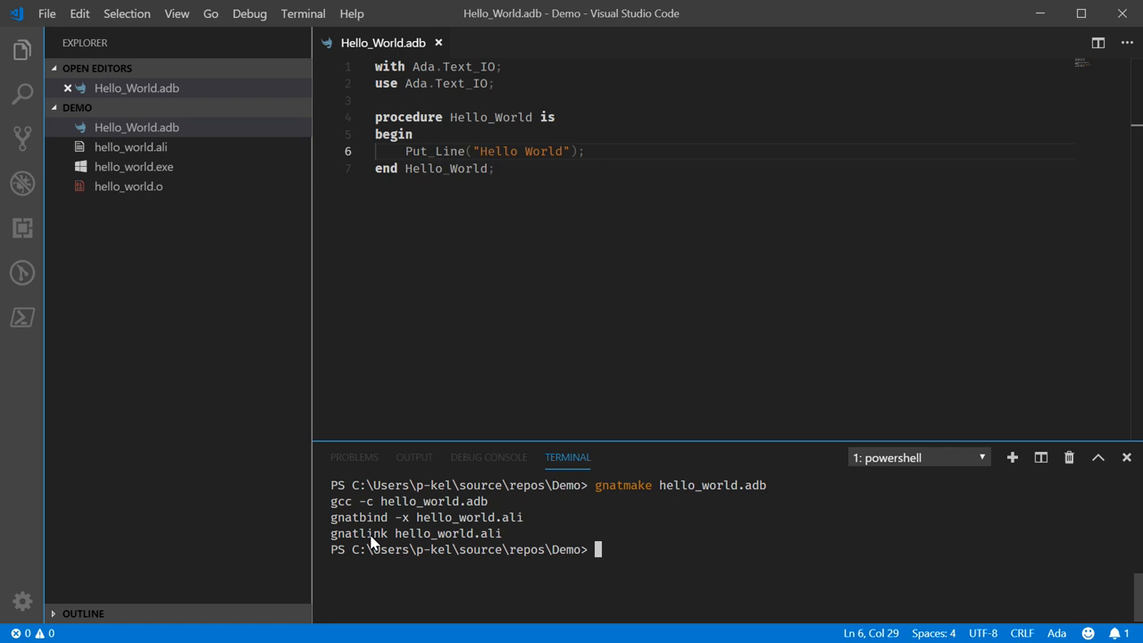
- Run .\hello_world so the terminal prints Hello World
text(.\)
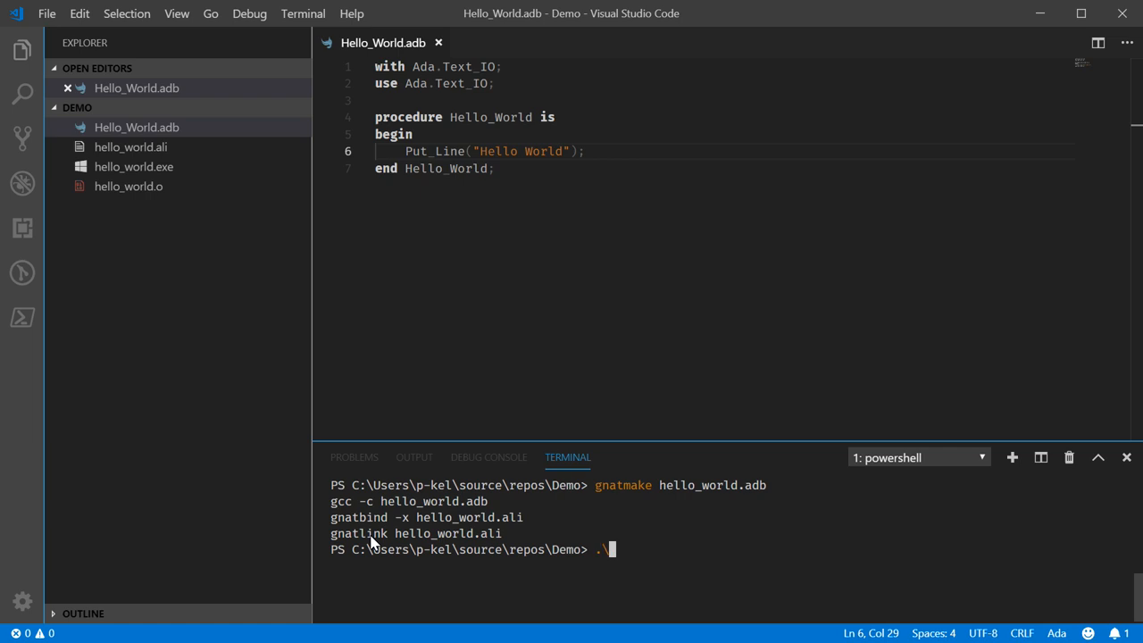
text(hello_world)
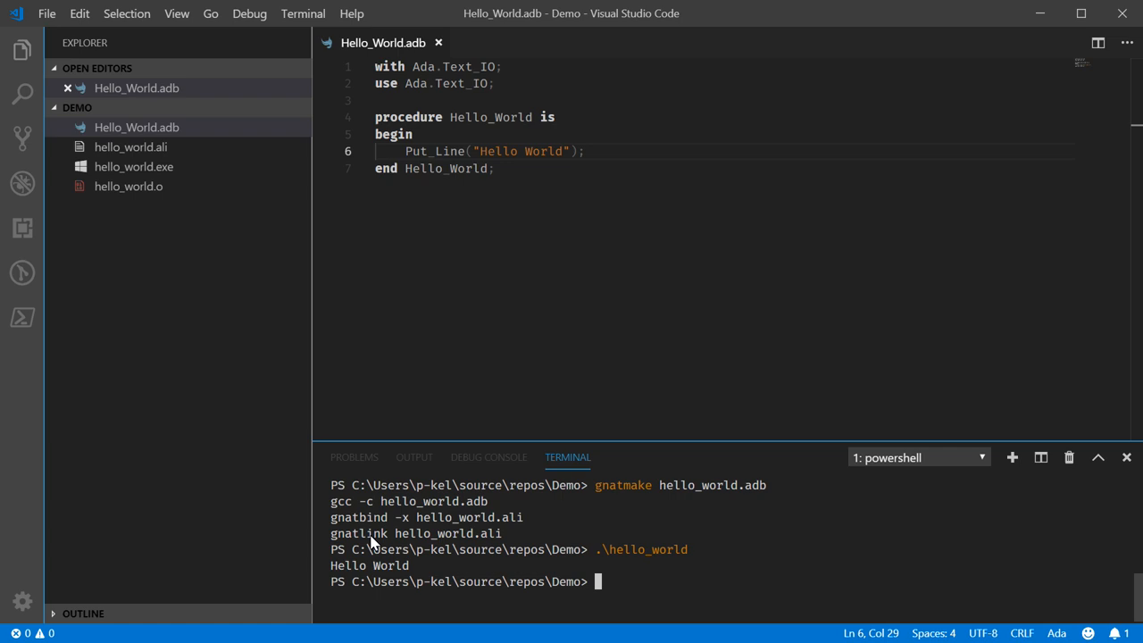
mouse_move(608, 154)
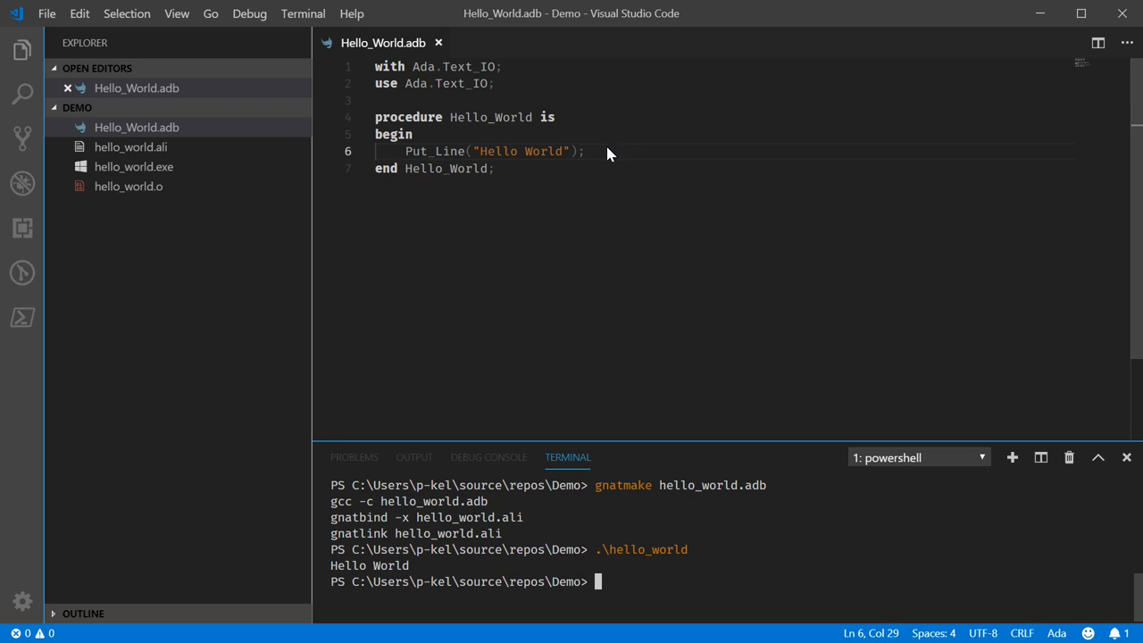
- Add a second Put_Line "I hope you are doing well today" and rebuild the program
key(Enter)
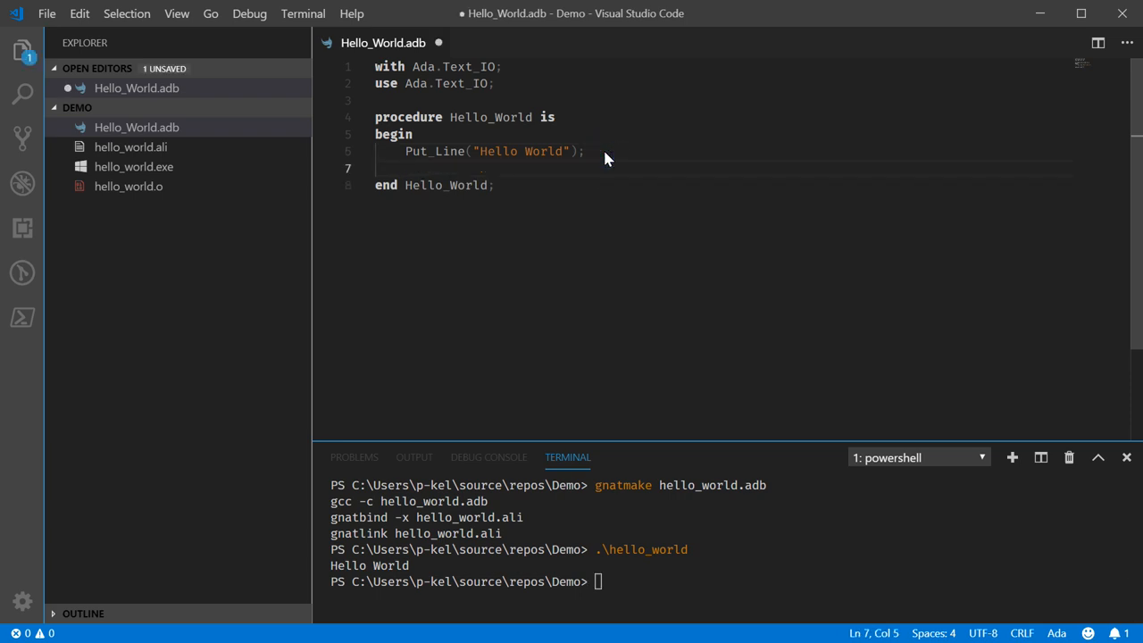
text(Put_Line("I hope you are do)
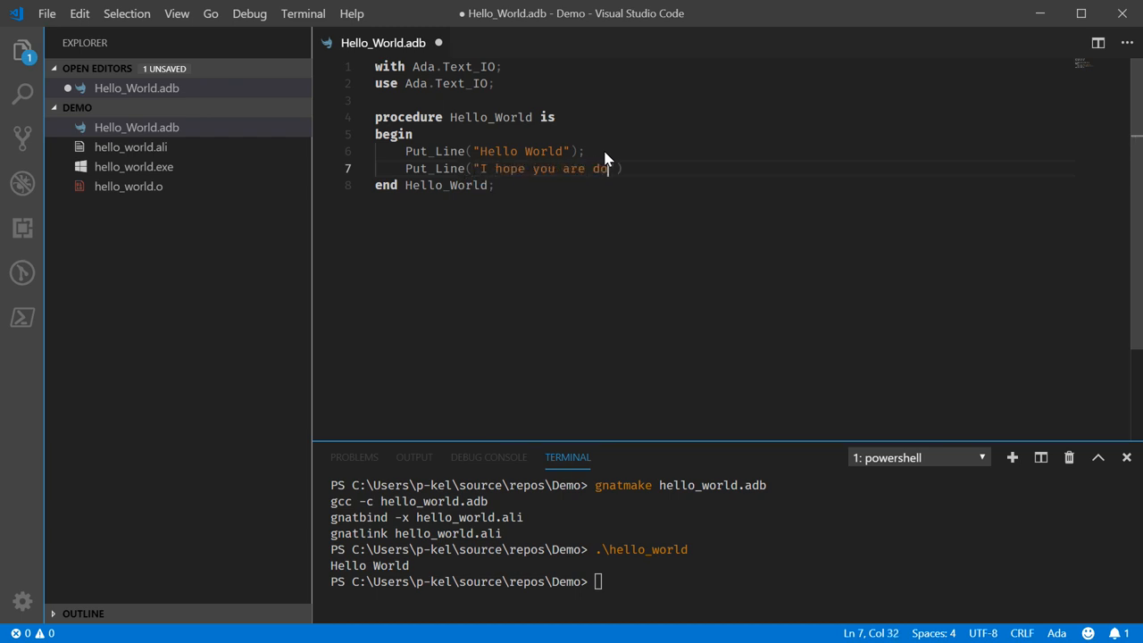
text(ing well today");)
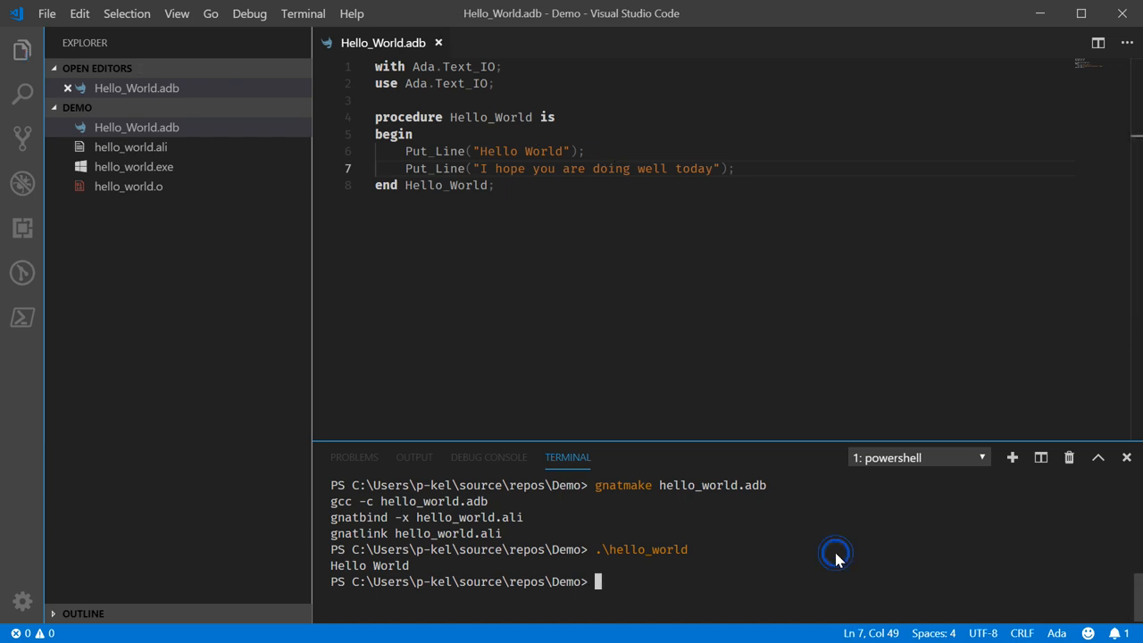
text(.\hello_world)
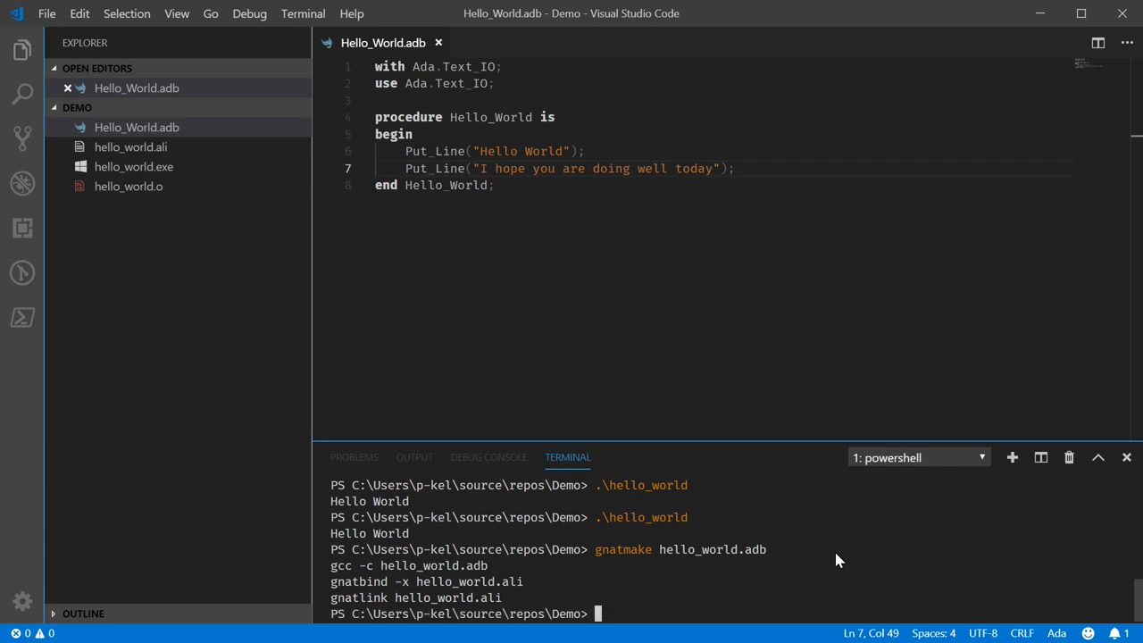
- Run the rebuilt program so it prints both greeting lines
text(.\hje)
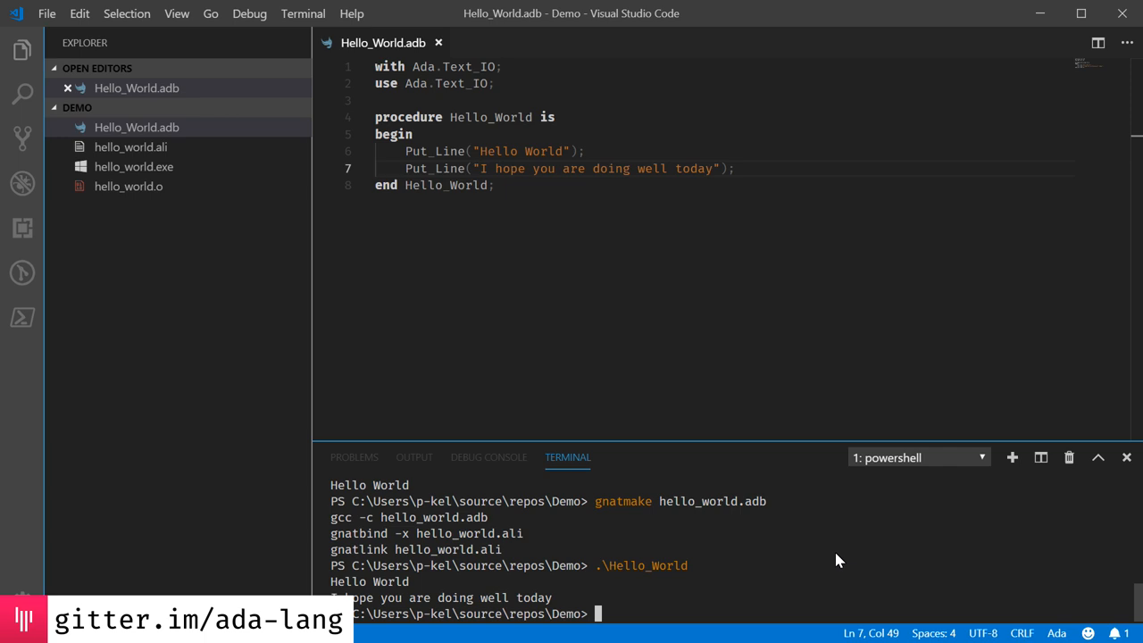
mouse_move(69, 225)
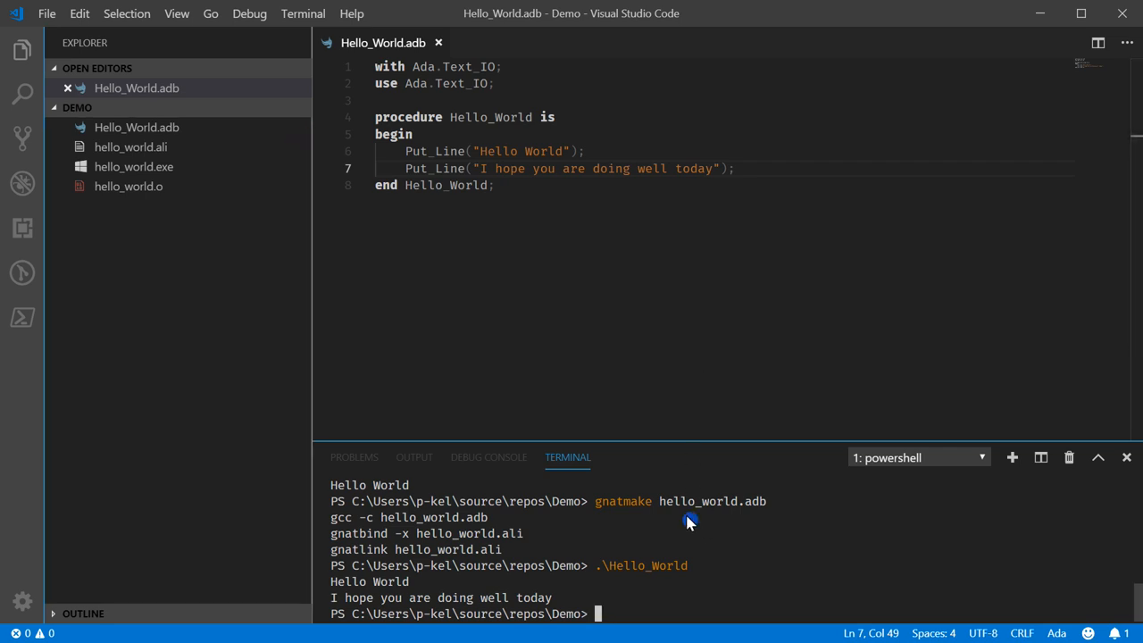
- Remove the build files with gnatclean hello_world.adb, leaving only the source
text(gnatclean)
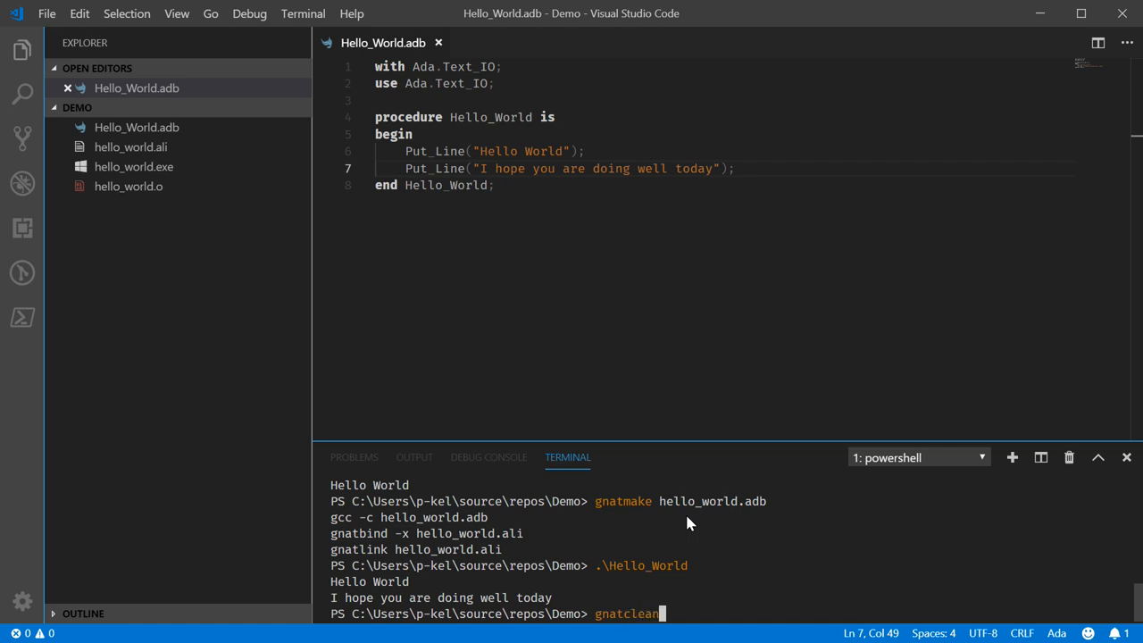
text(hello_world.adb)
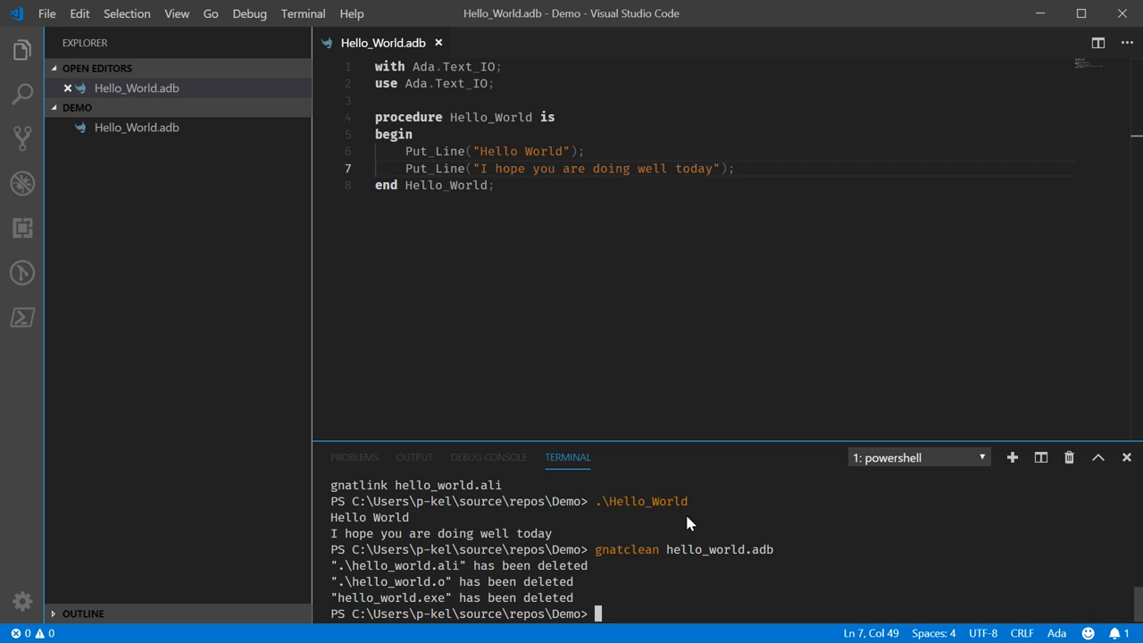
- Enter a new gnatmake hello_world.adb command at the prompt without running it
text(.\Hello_World)
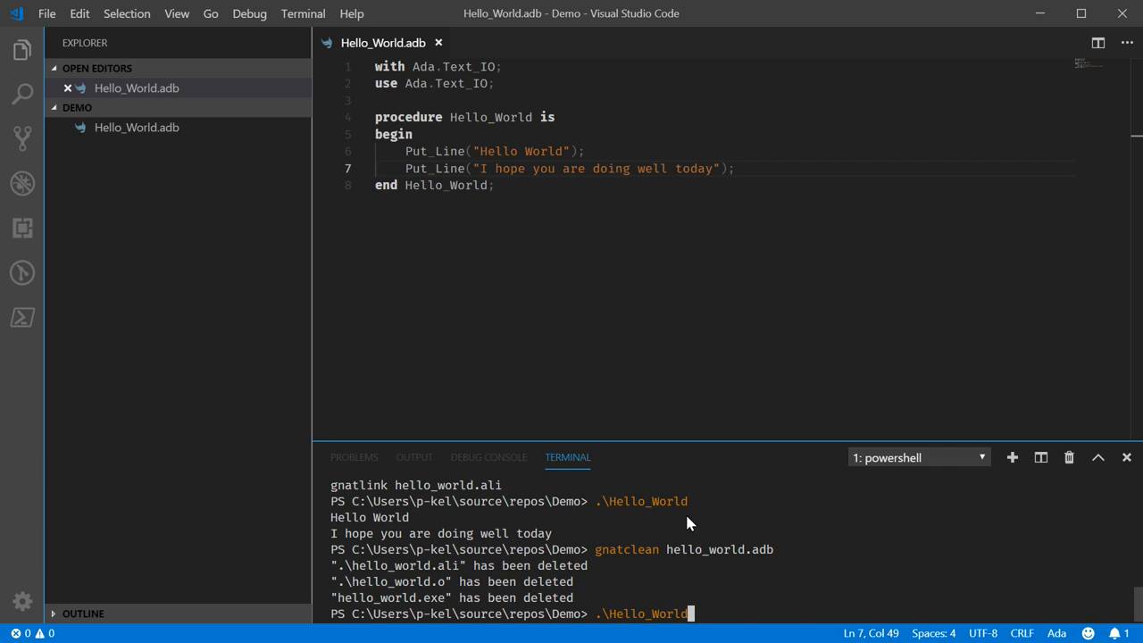
text(gnatmake hello_world.adb)
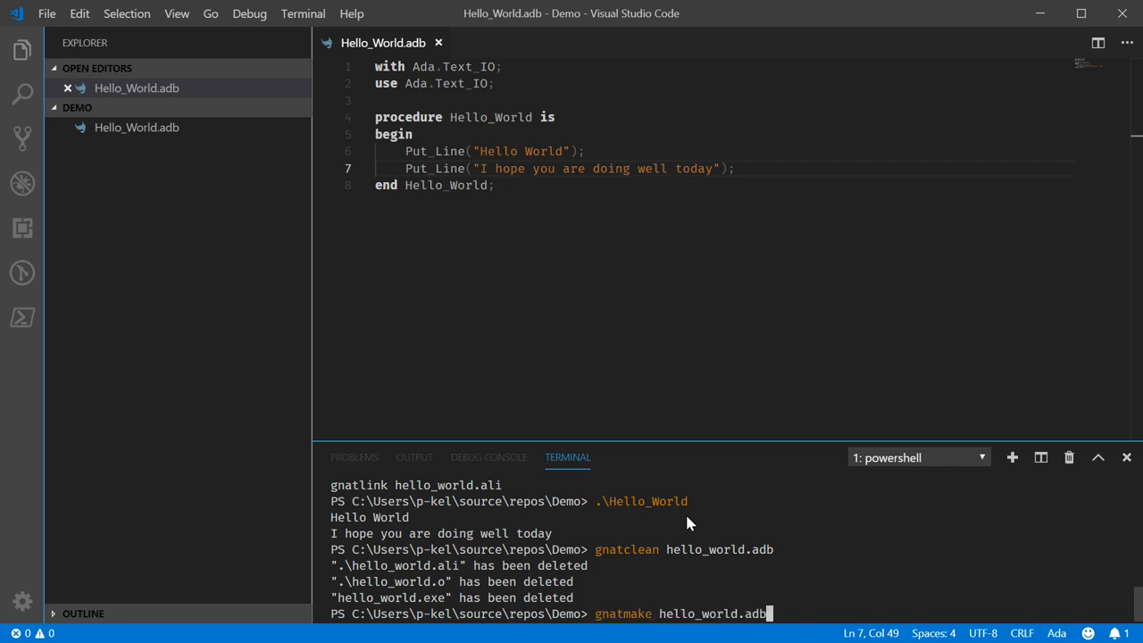
text(-j)
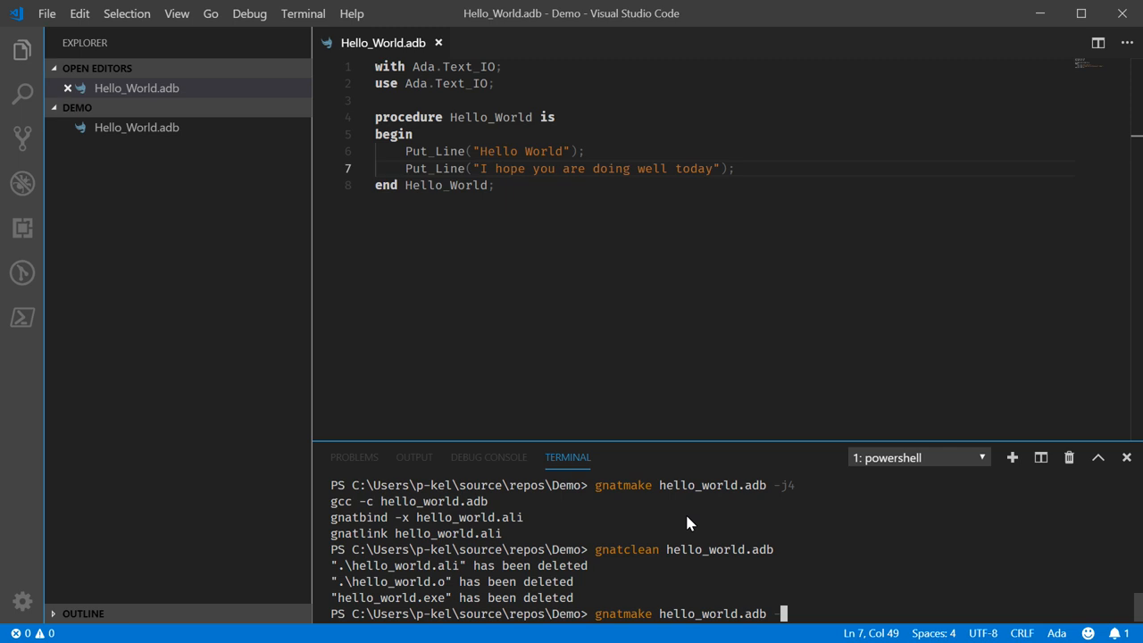
- Build the program as example.exe with the -o flag and run it to print both greetings
text(-o example.exe)
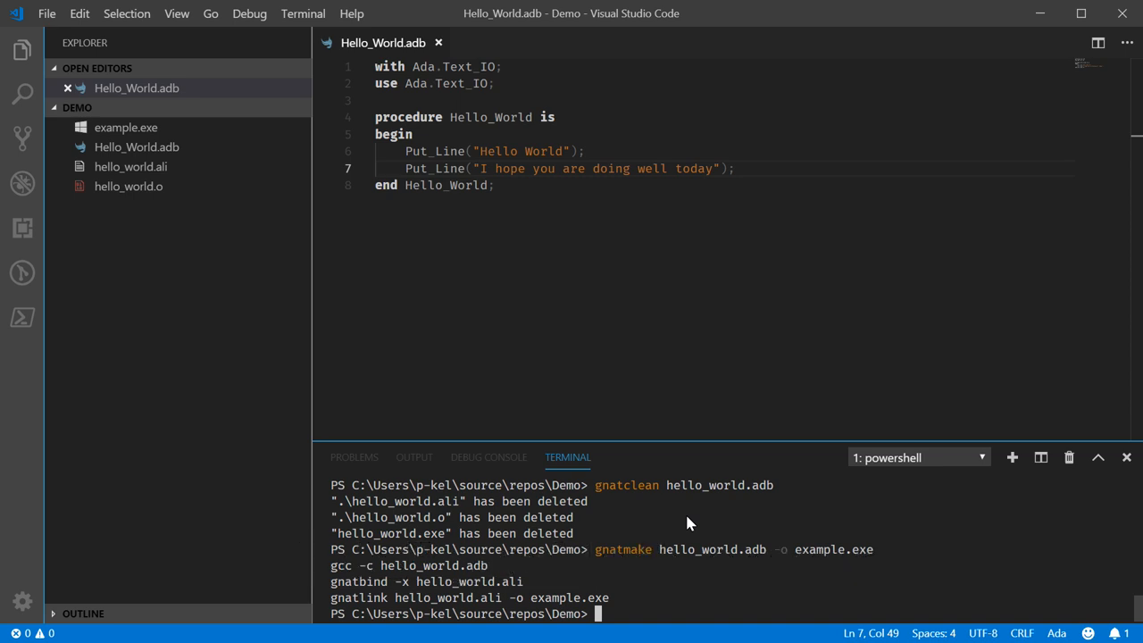
text(.\e)
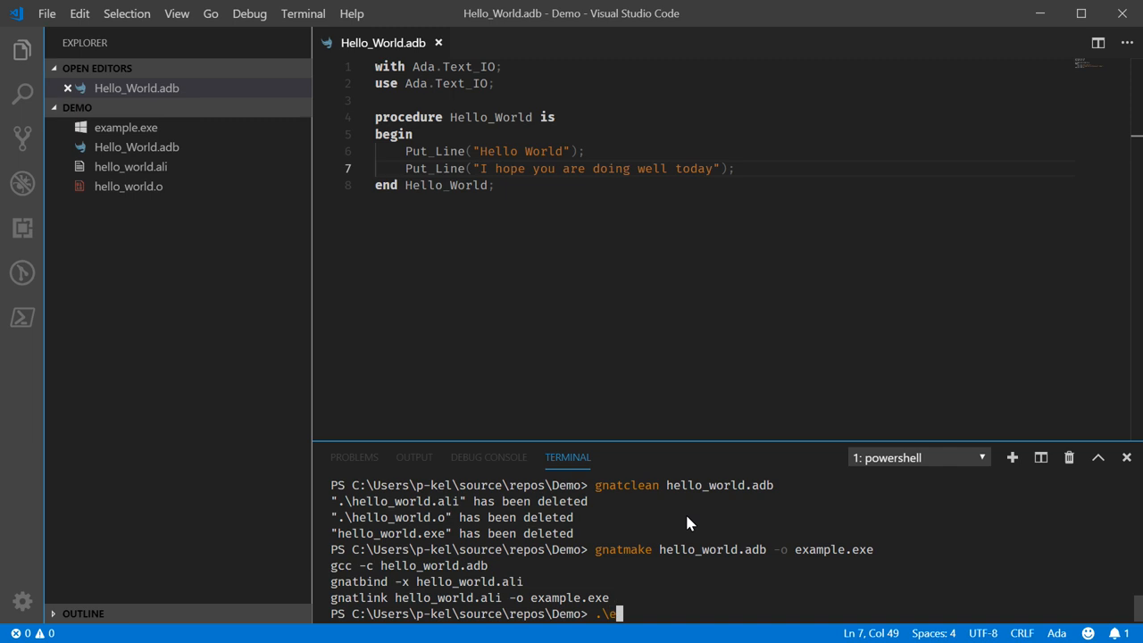
key(Enter)
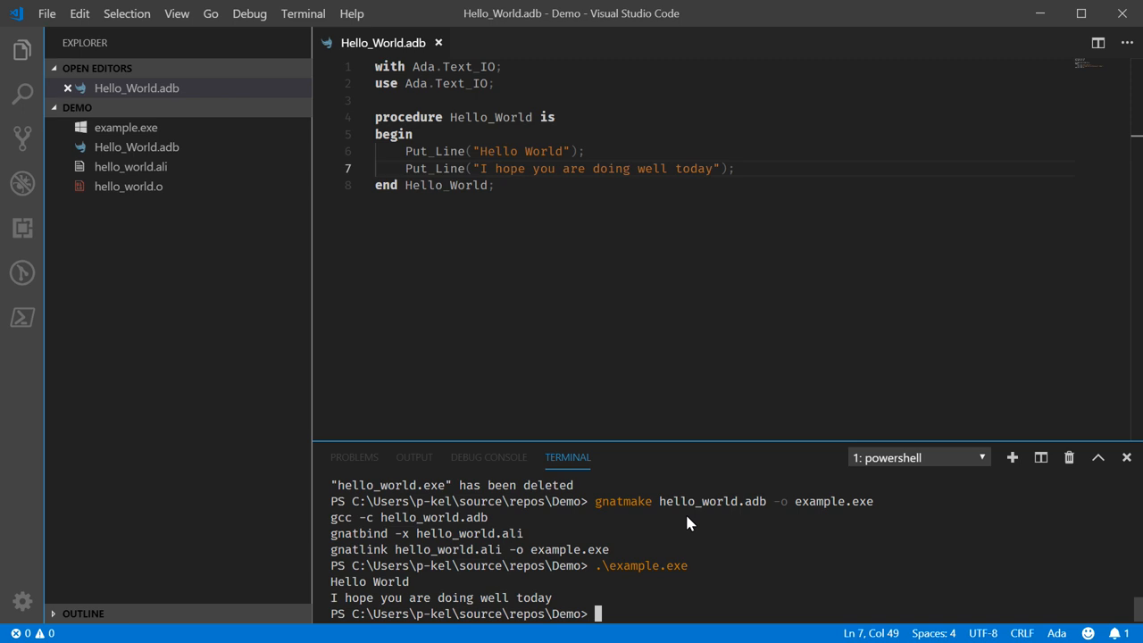
text(.\example.exe)
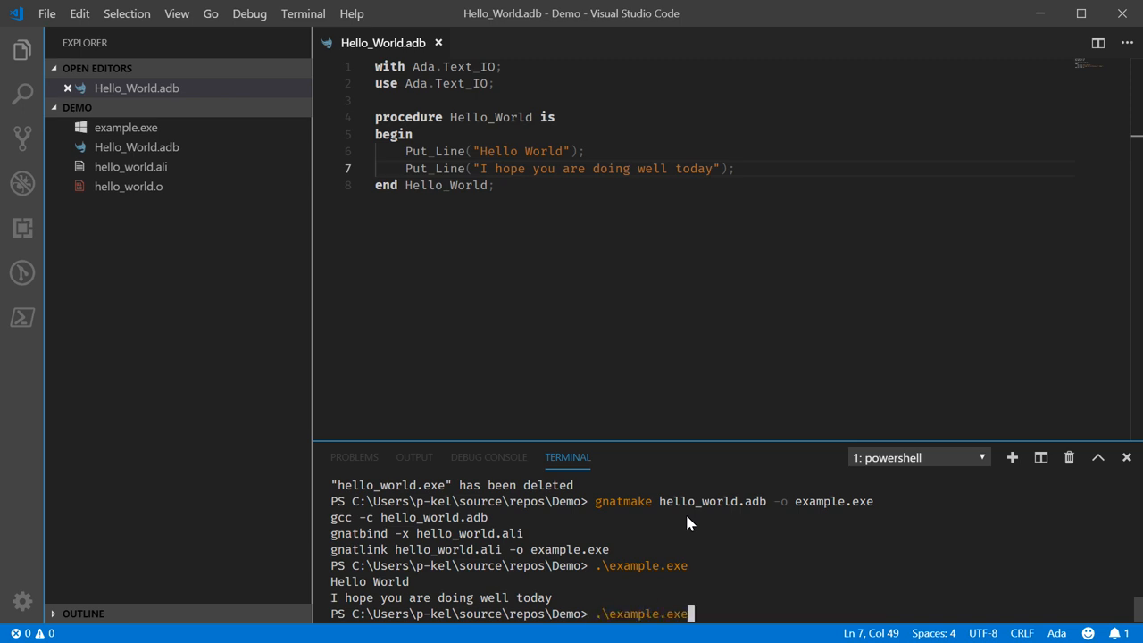
- Clean the object files with gnatclean and delete example.exe with rm
text(gnatclean hell)
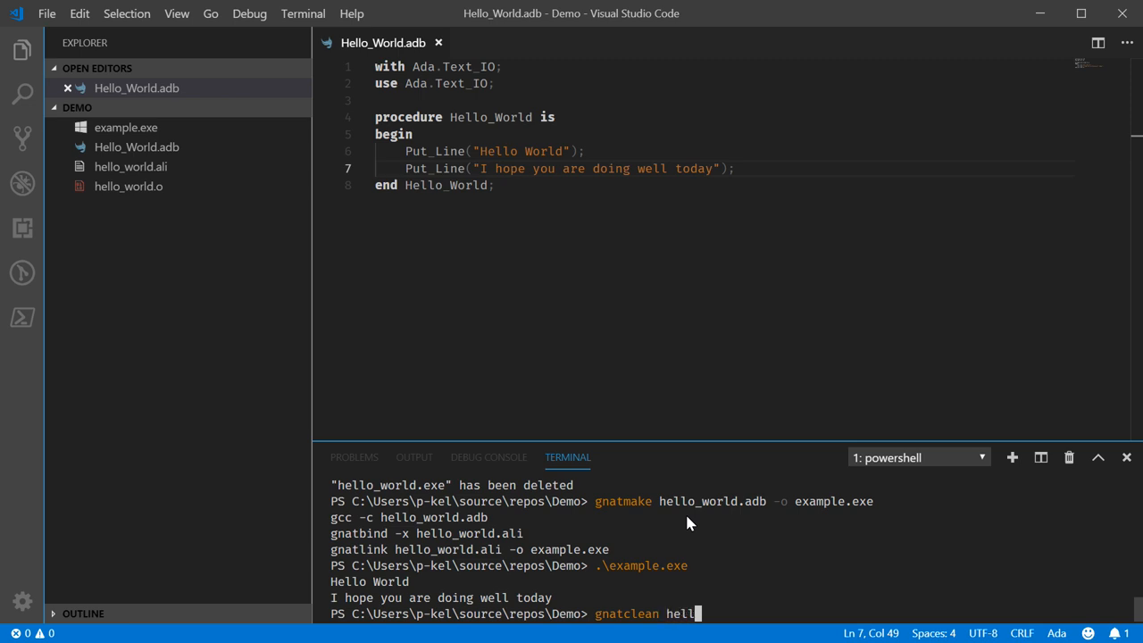
text(_world.adb)
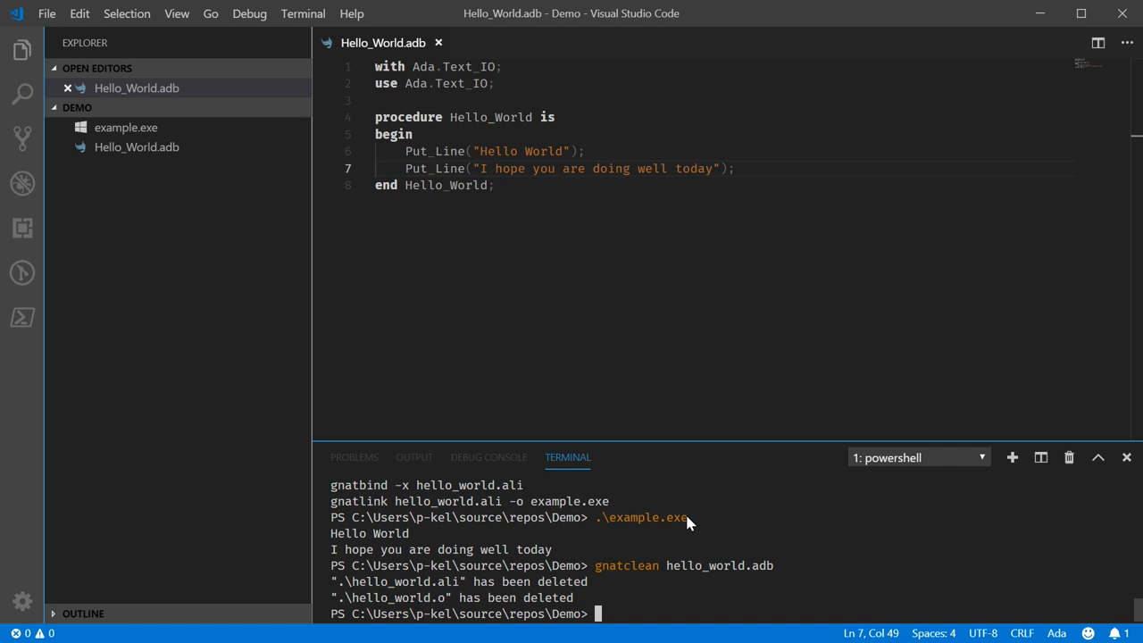
text(rm)
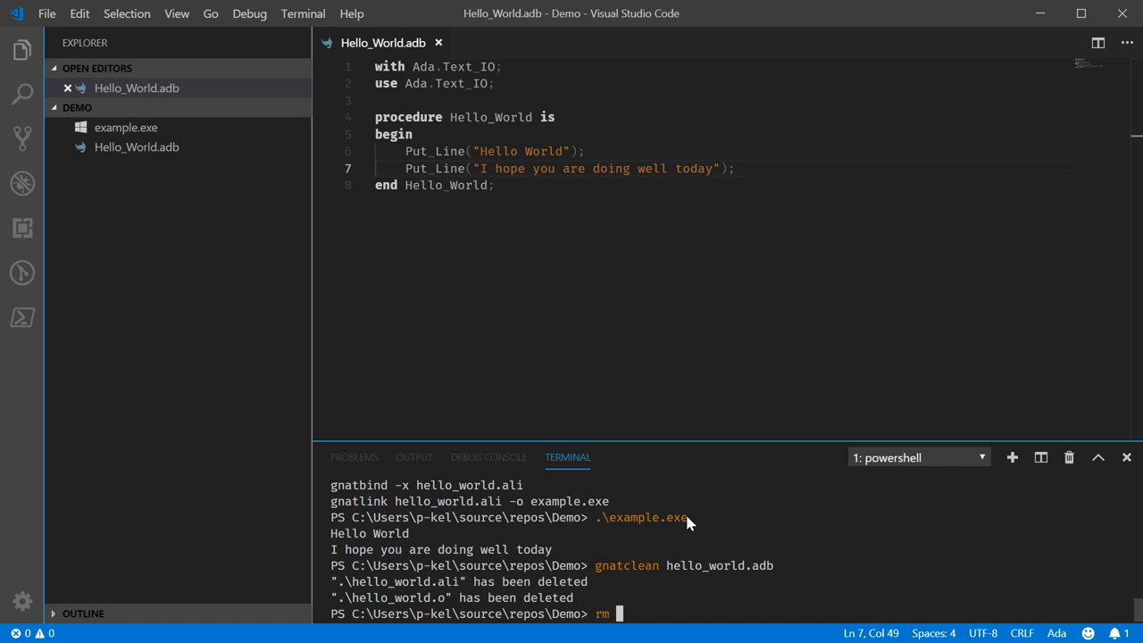
text(.\example.exe)
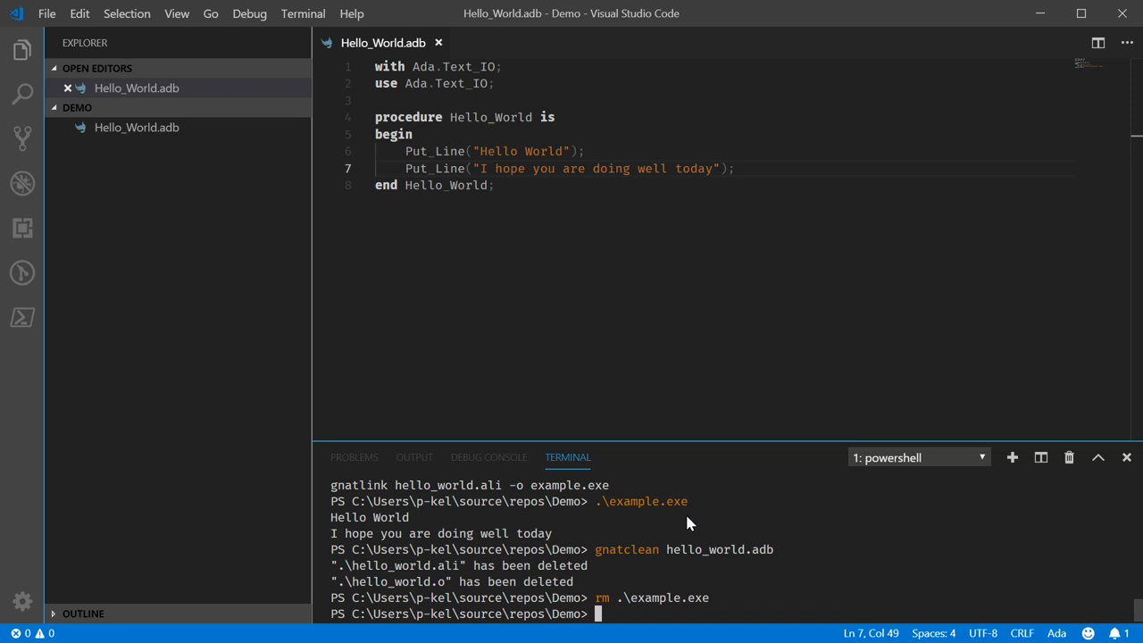
- Rebuild quietly with gnatmake -q, then clean the build files again with gnatclean
text(gnatmake hello_world.adb -o example.exe)
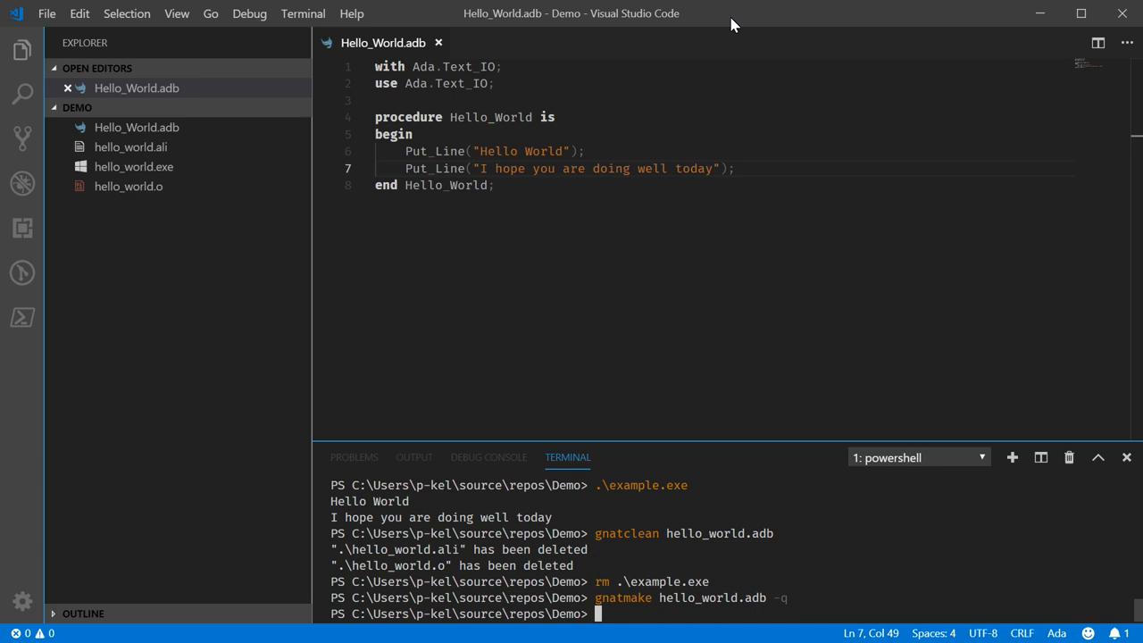
text(gnatmake hello_world.adb)
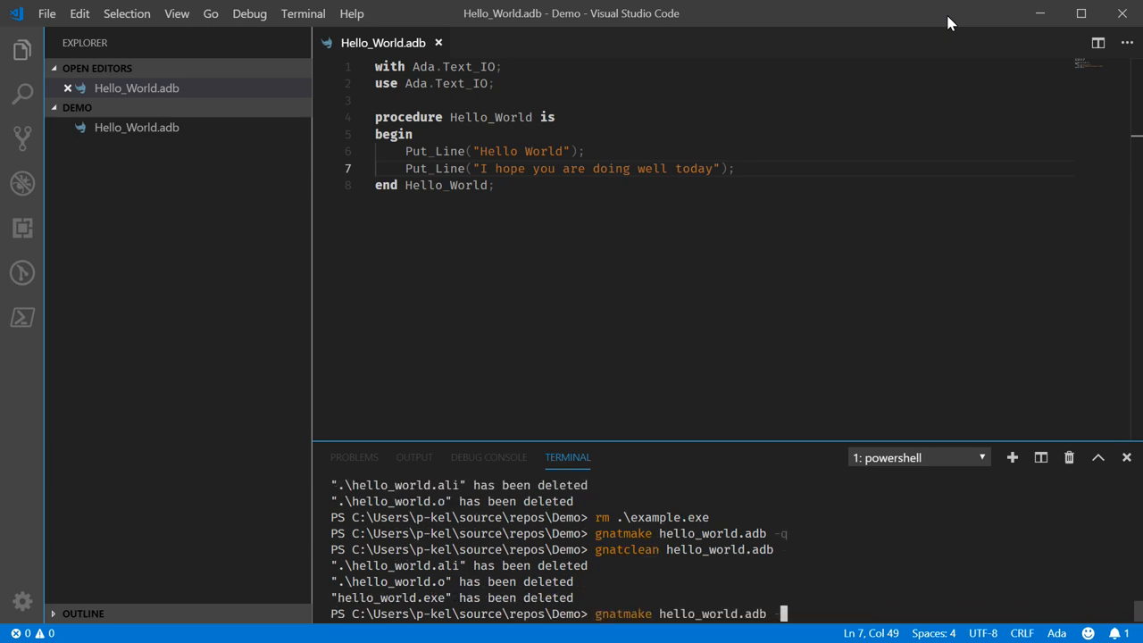
- Rebuild with gnatmake -v verbose output, then rebuild again to see hello_world.exe up to date
text(-vl)
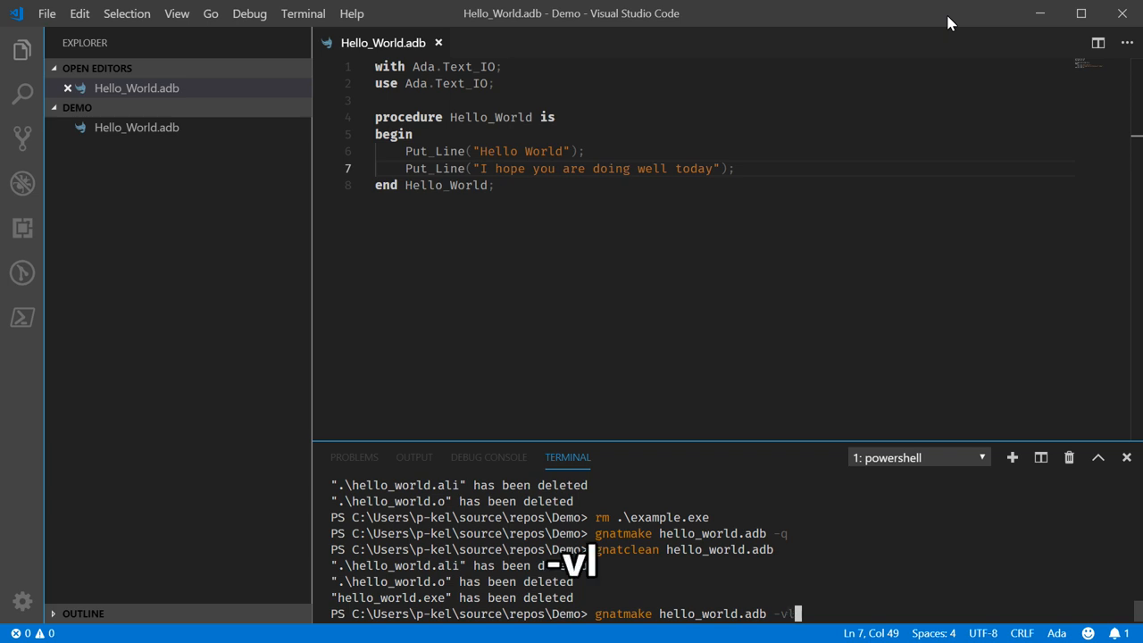
text(m)
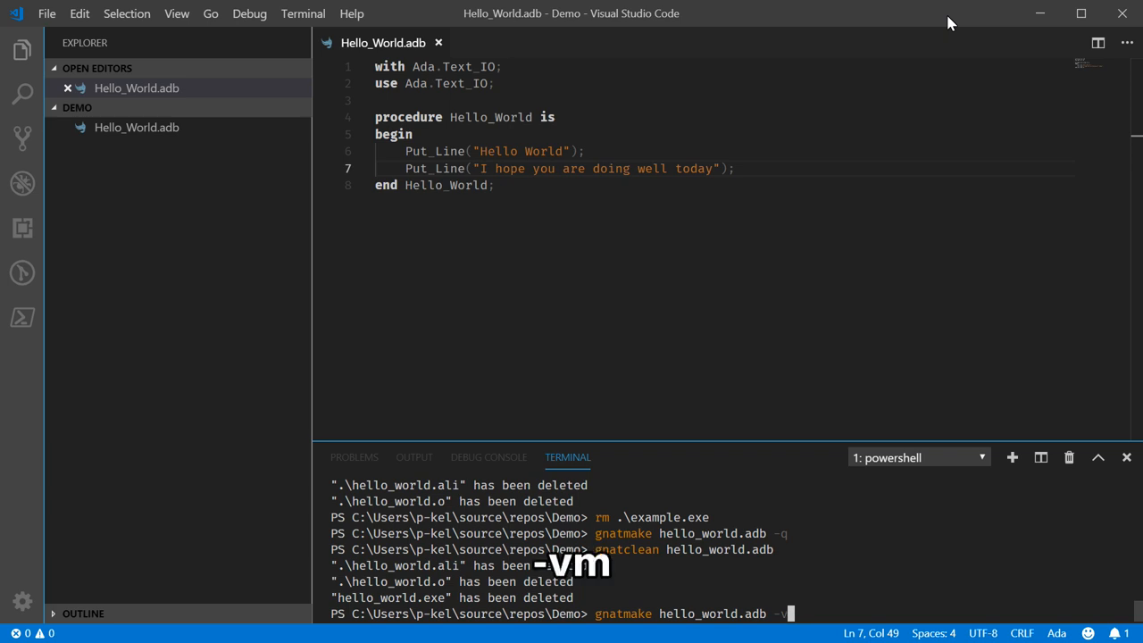
text(h)
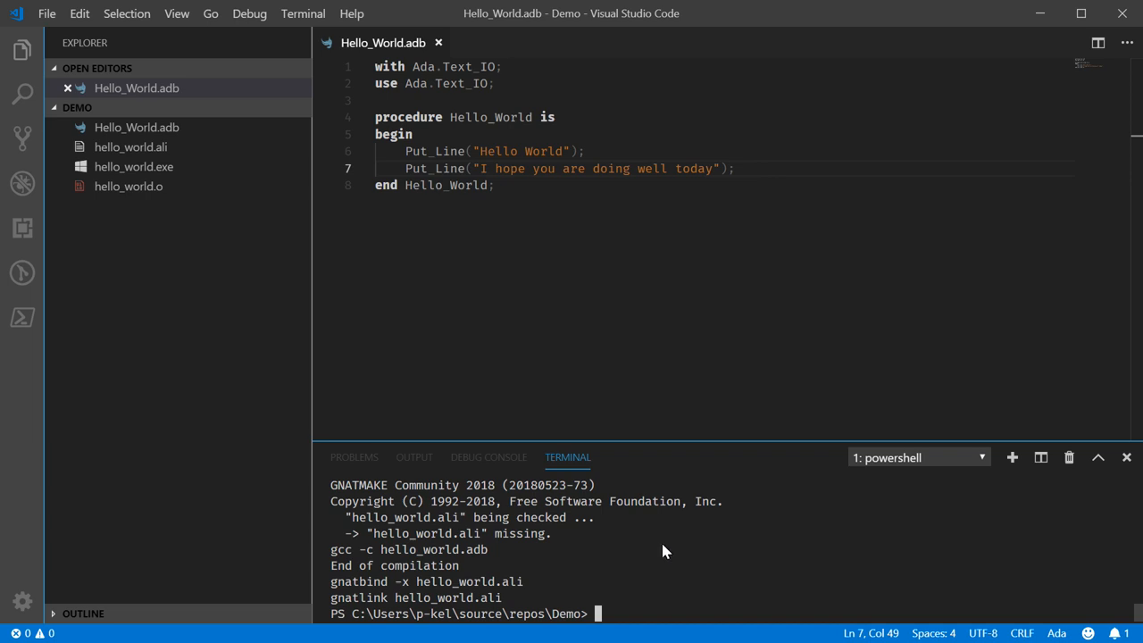
mouse_move(429, 493)
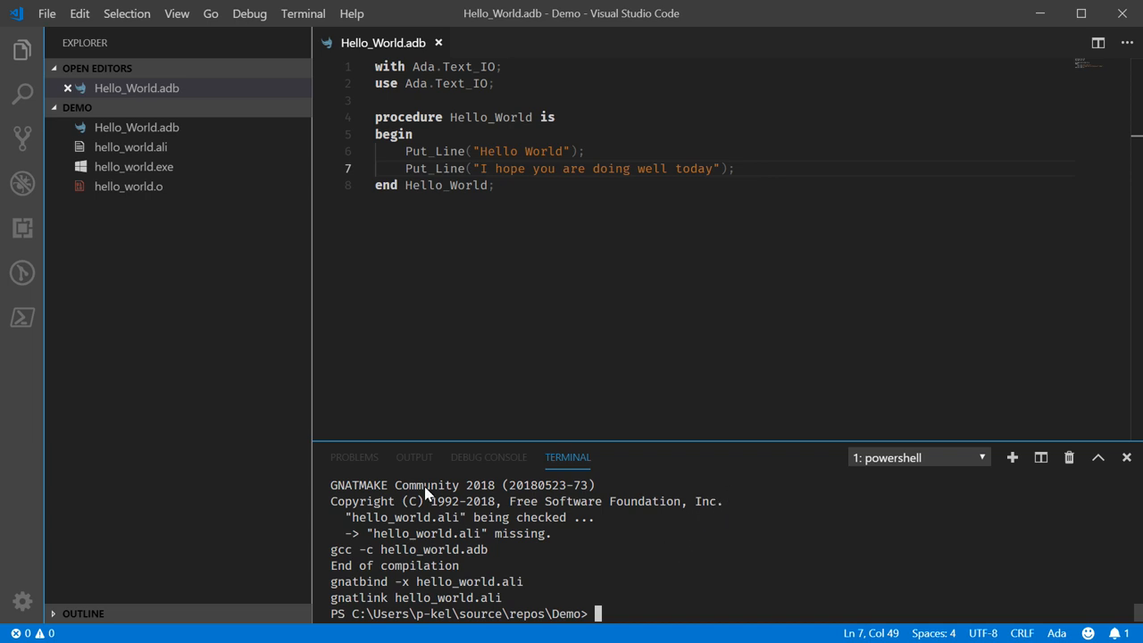
mouse_move(568, 509)
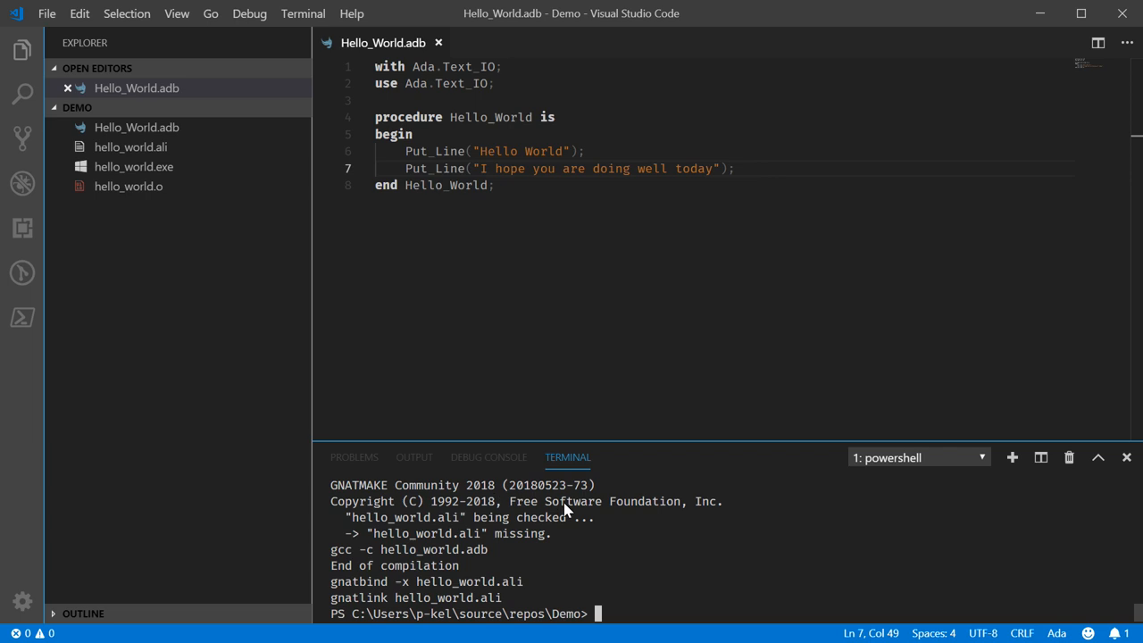
mouse_move(729, 531)
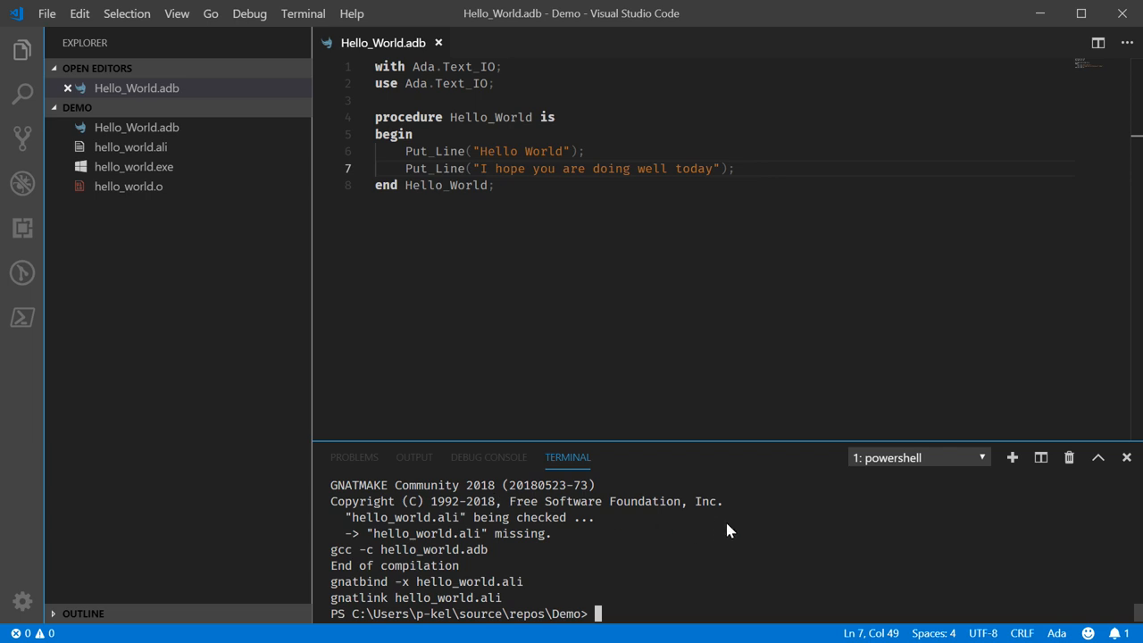
mouse_move(711, 522)
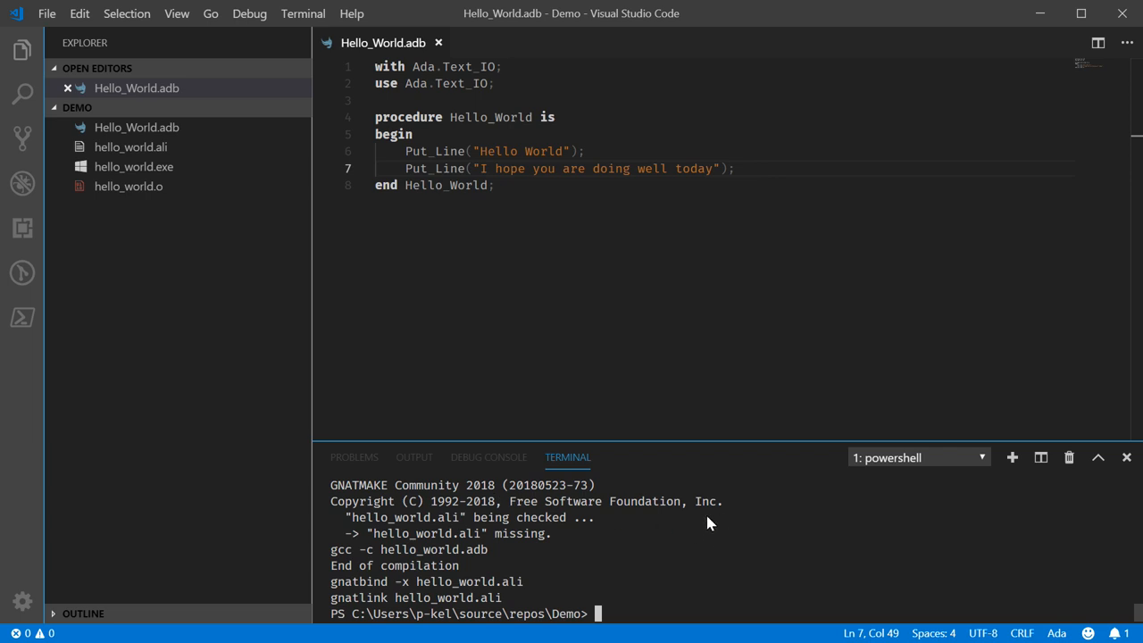
mouse_move(711, 516)
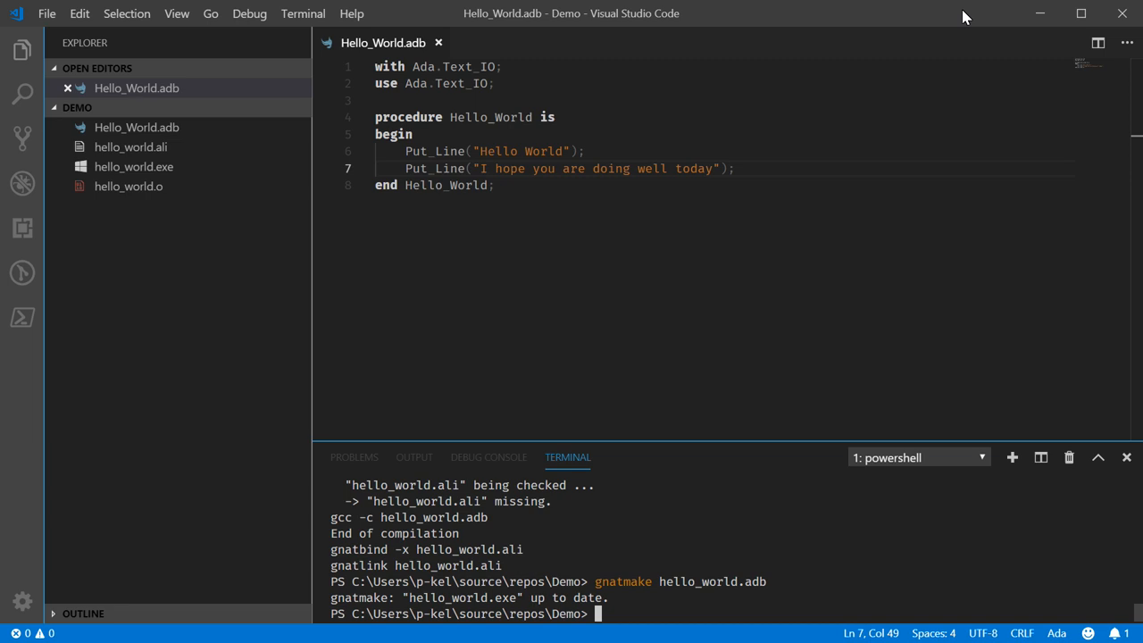
- Clean the build files silently with gnatclean -q, then recreate them with gnatmake hello_world.adb
text(gnat)
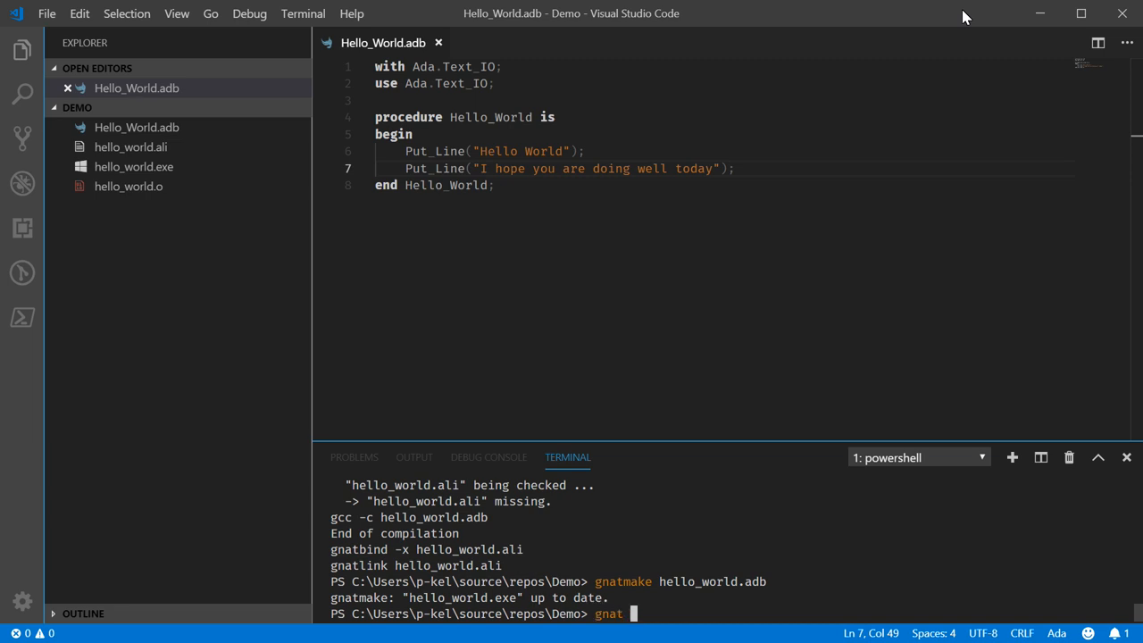
text(clean)
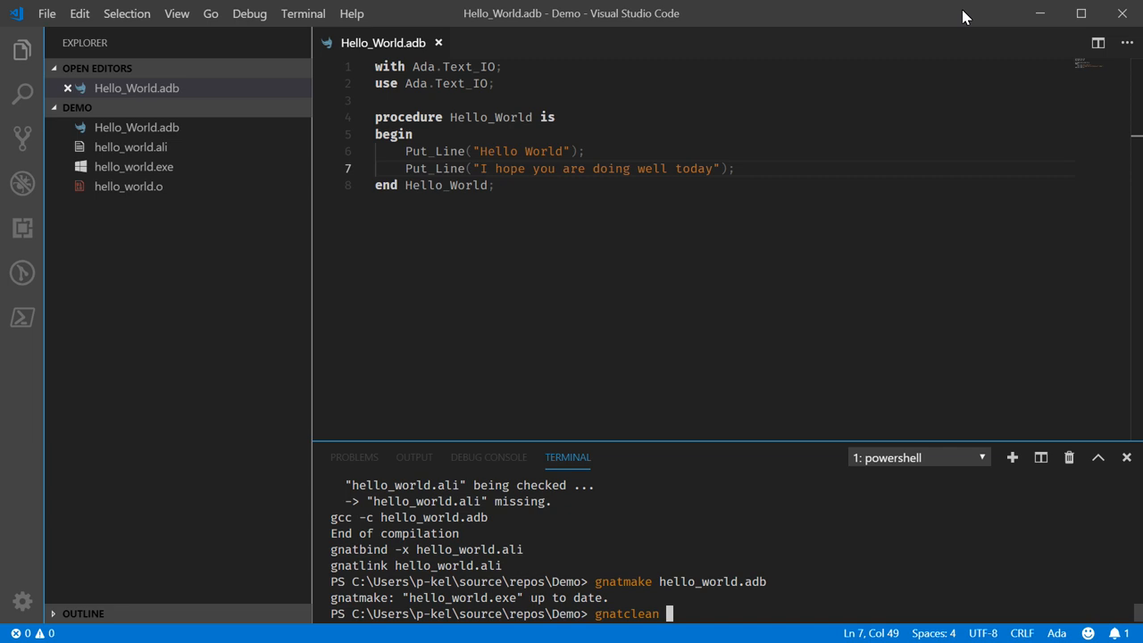
text(-c)
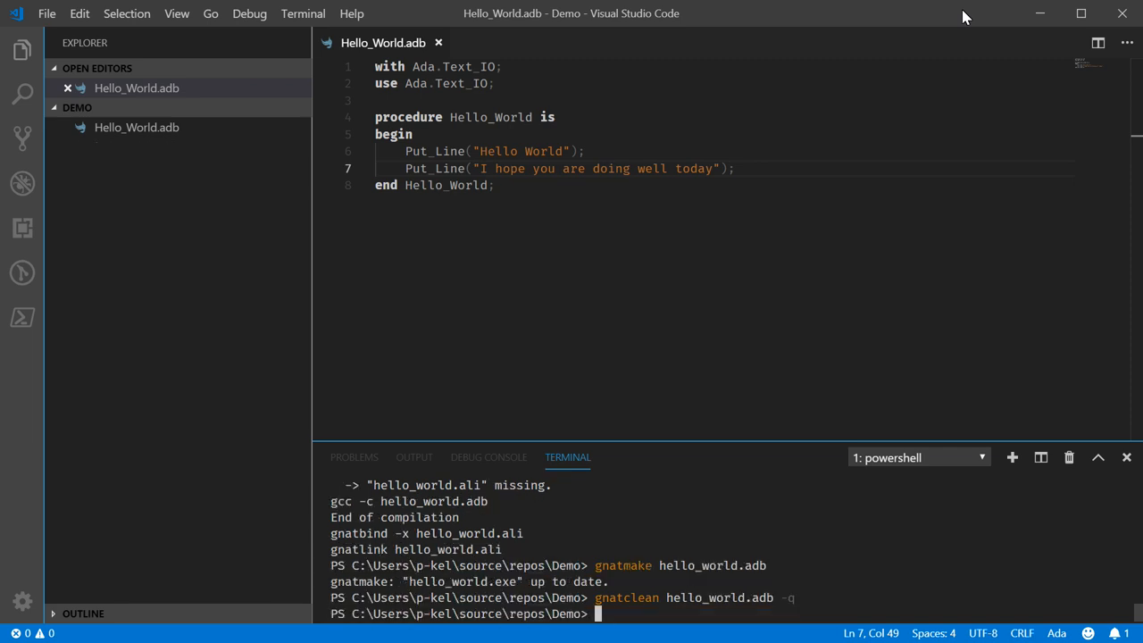
text(gnatmake hello_world.adb)
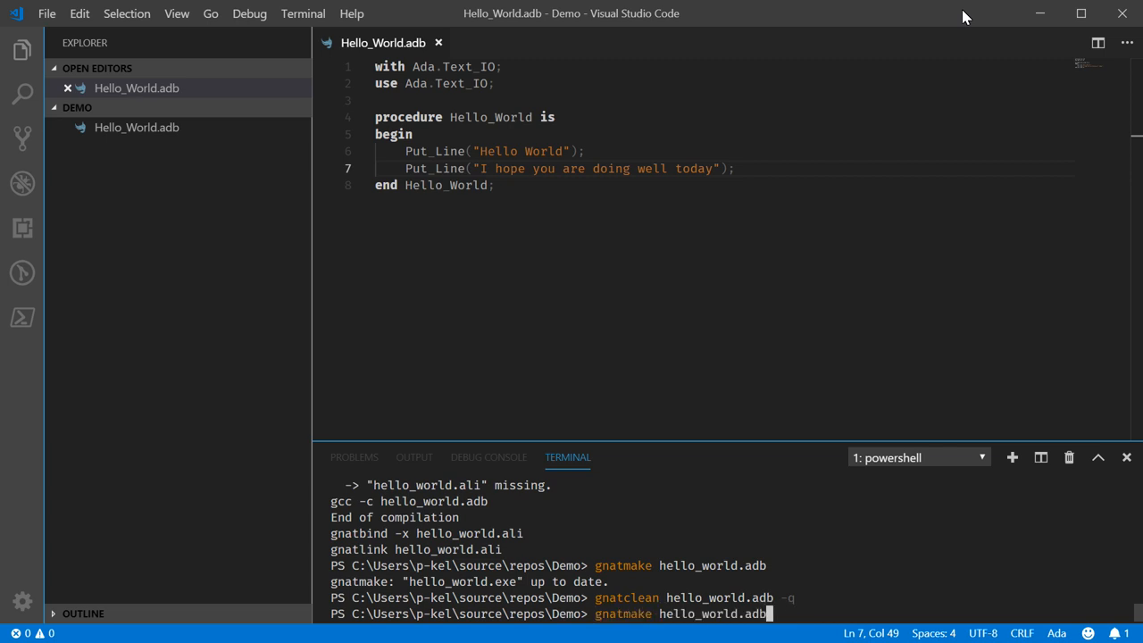
key(Enter)
text(gnatclean hello_world.adb -b)
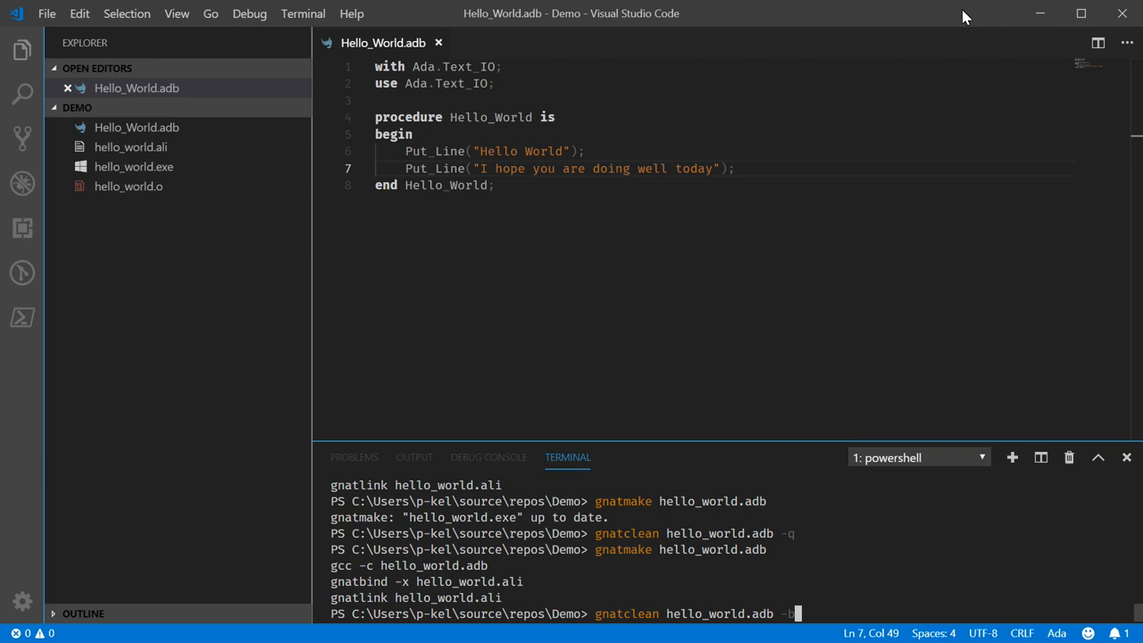
- Clean the build files verbosely with gnatclean hello_world.adb -v, showing the version header
key(Enter)
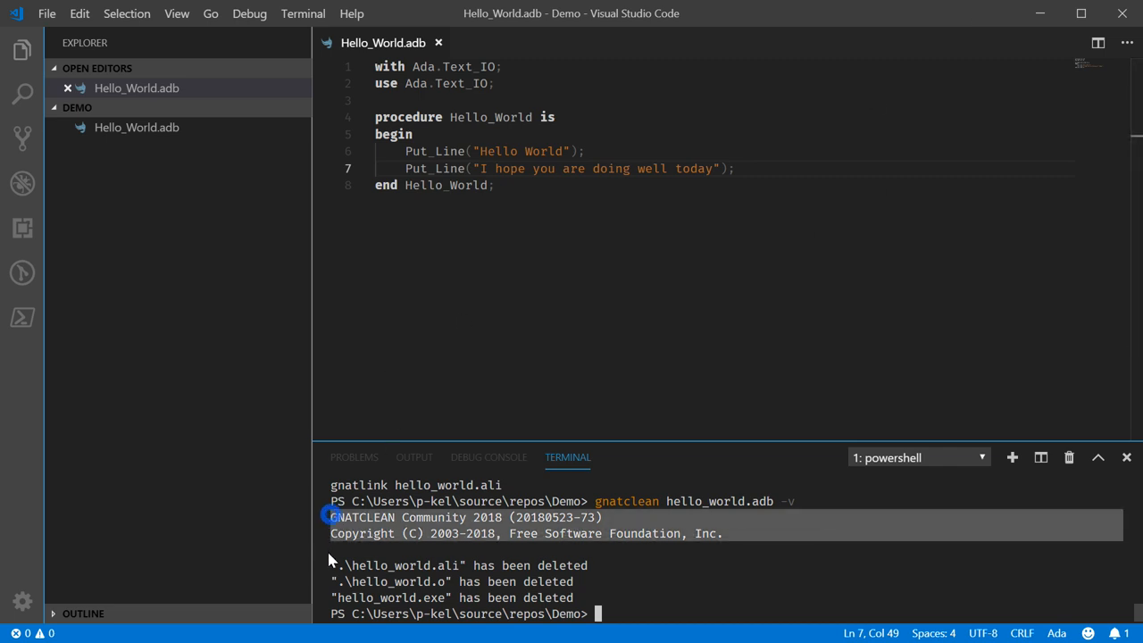
mouse_move(675, 515)
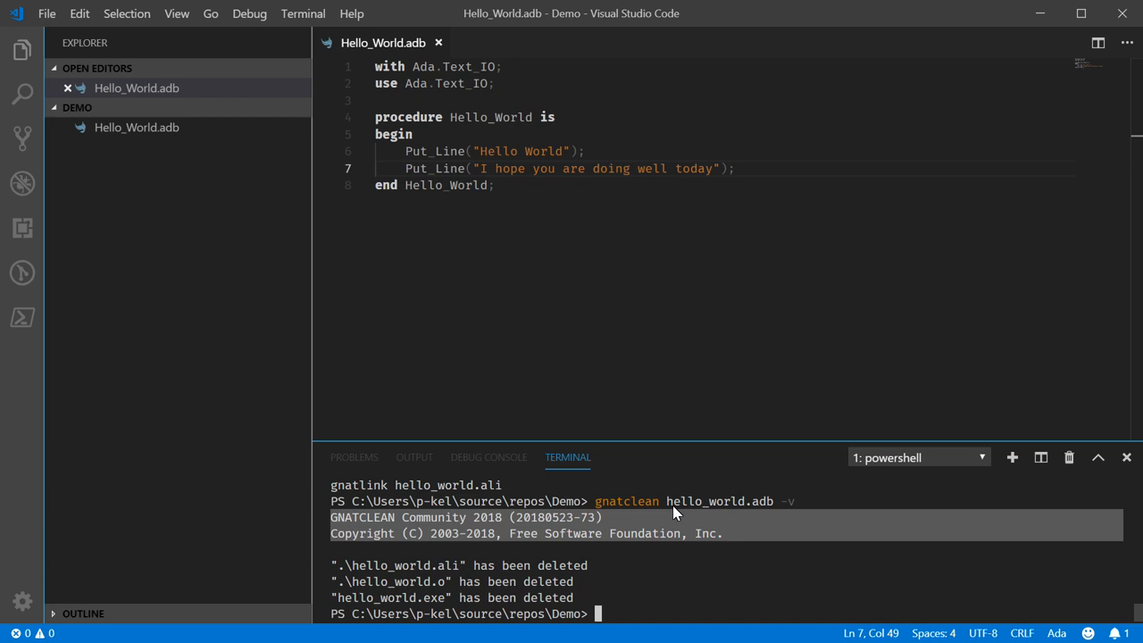
text(gnatclean hello_world.adb -v)
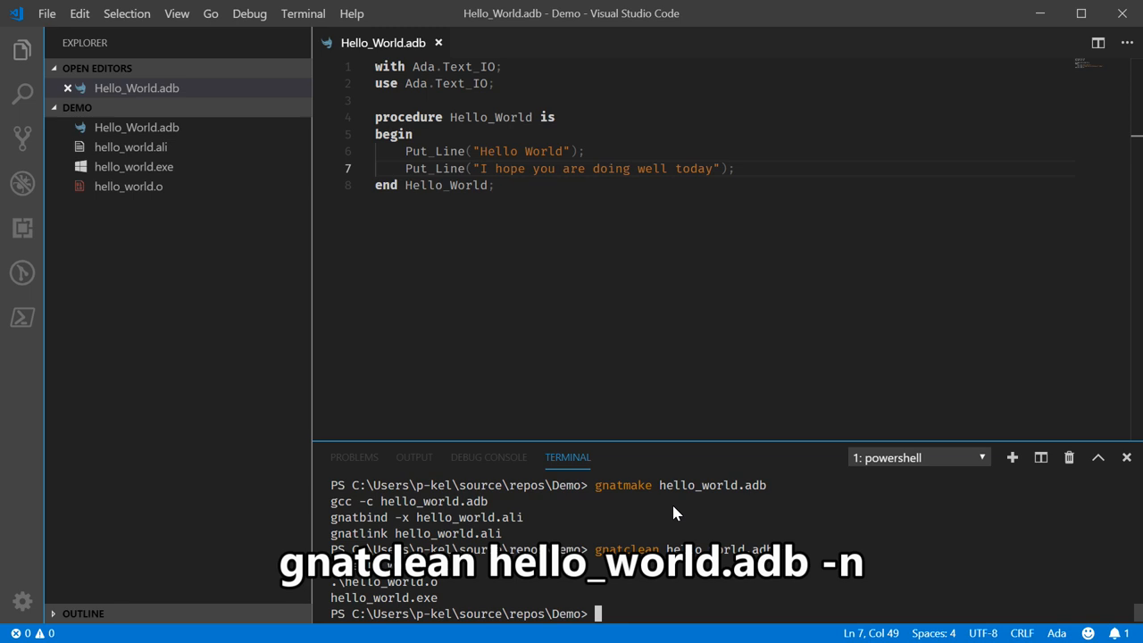
- Rebuild, then dry-run gnatclean -n listing hello_world.ali, .o and .exe as removable
key(Enter)
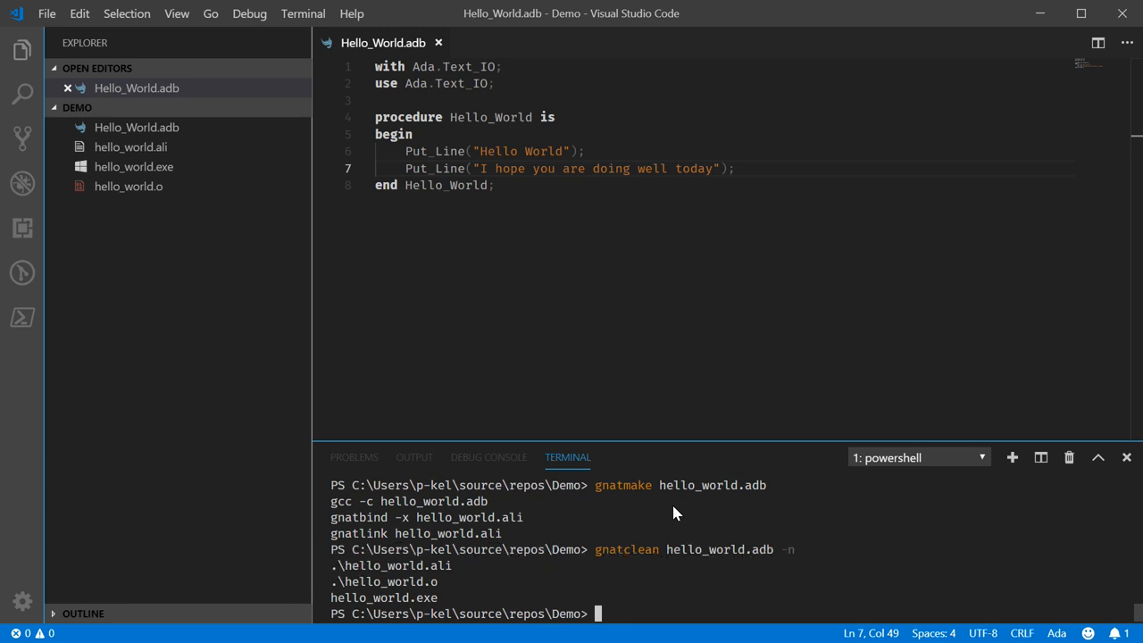